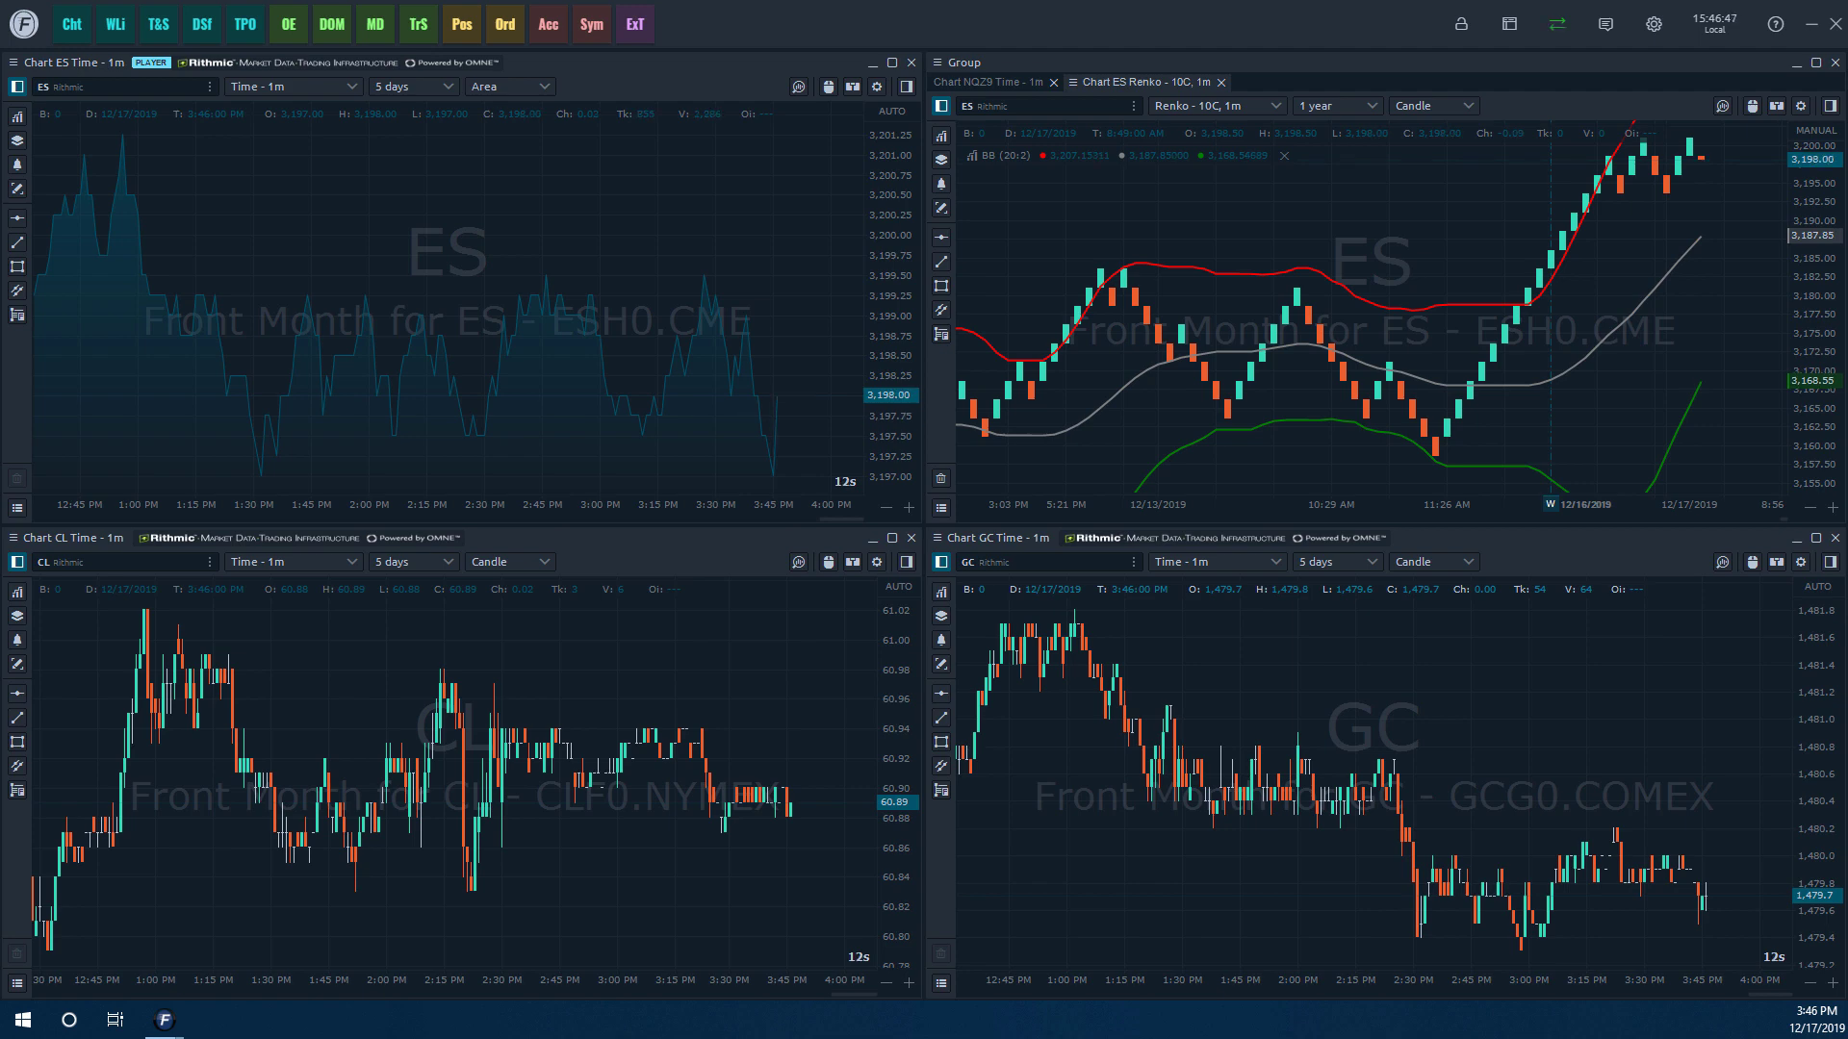
pyautogui.moveTo(132, 388)
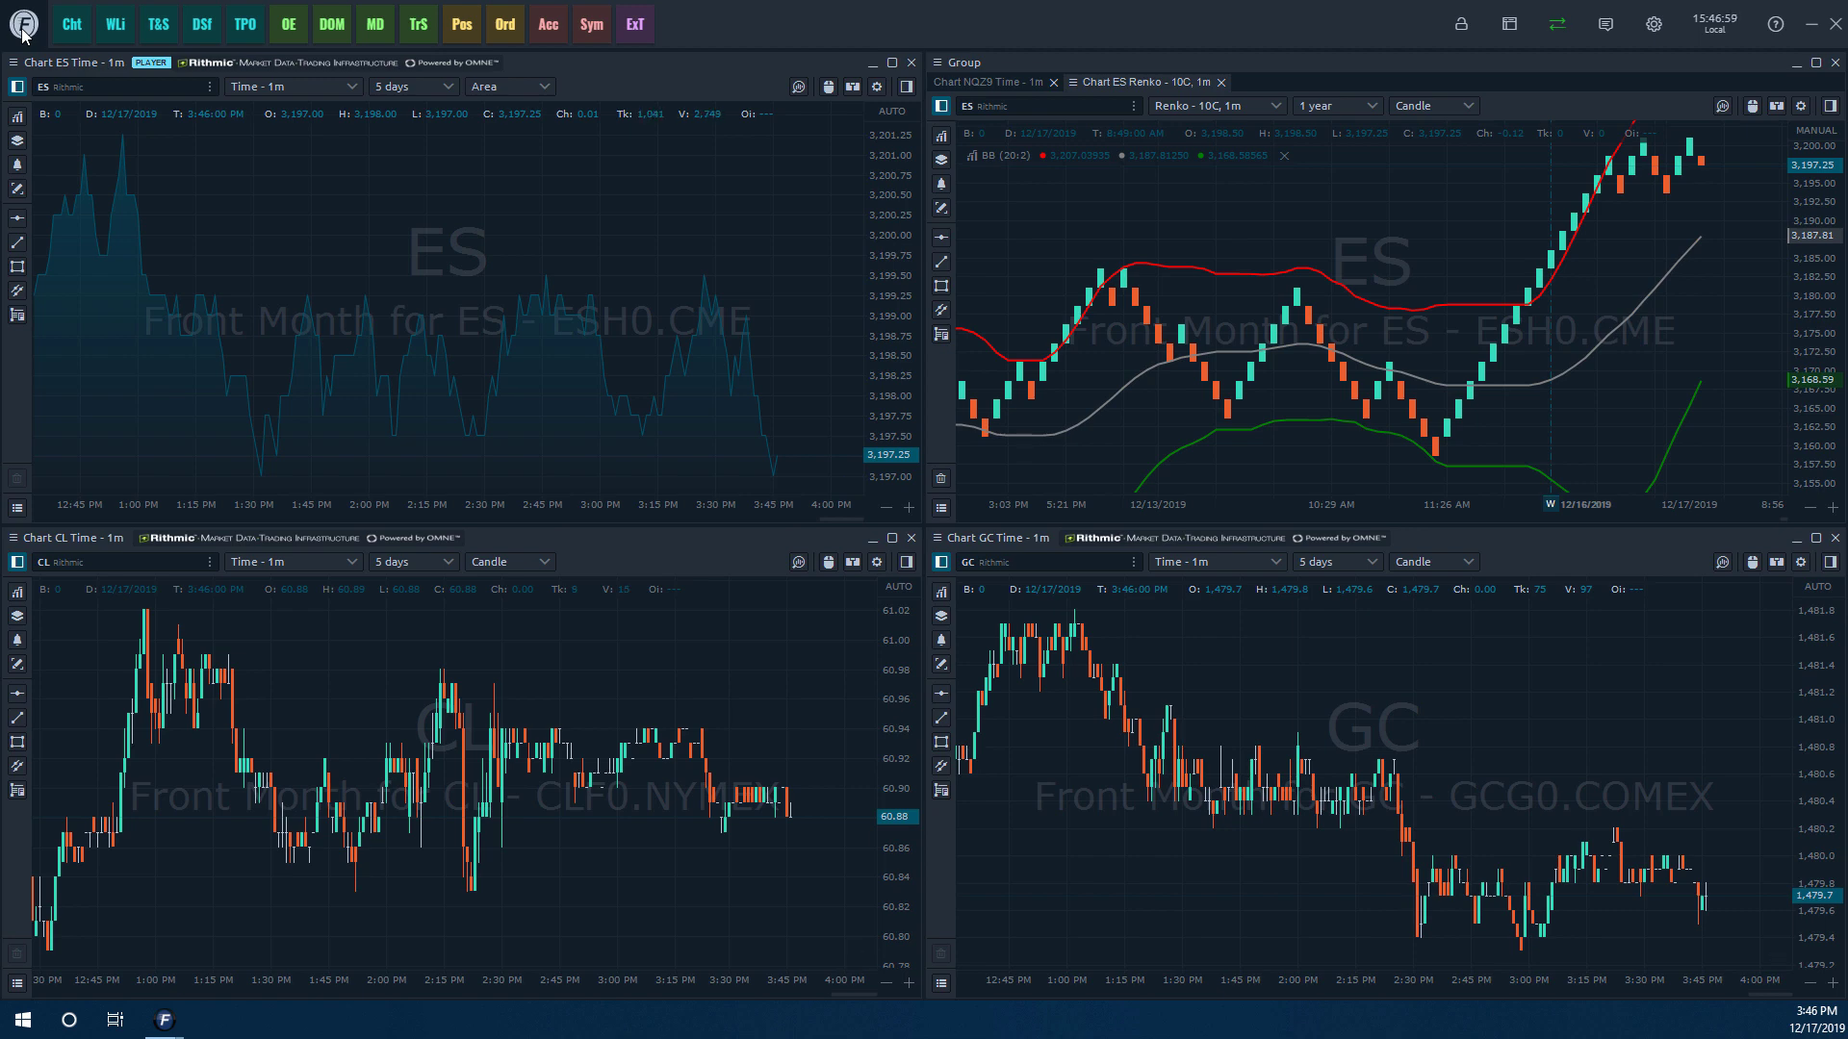
# Open the panel catalogue from the logo and scroll down to the MISC tools.
pyautogui.click(19, 22)
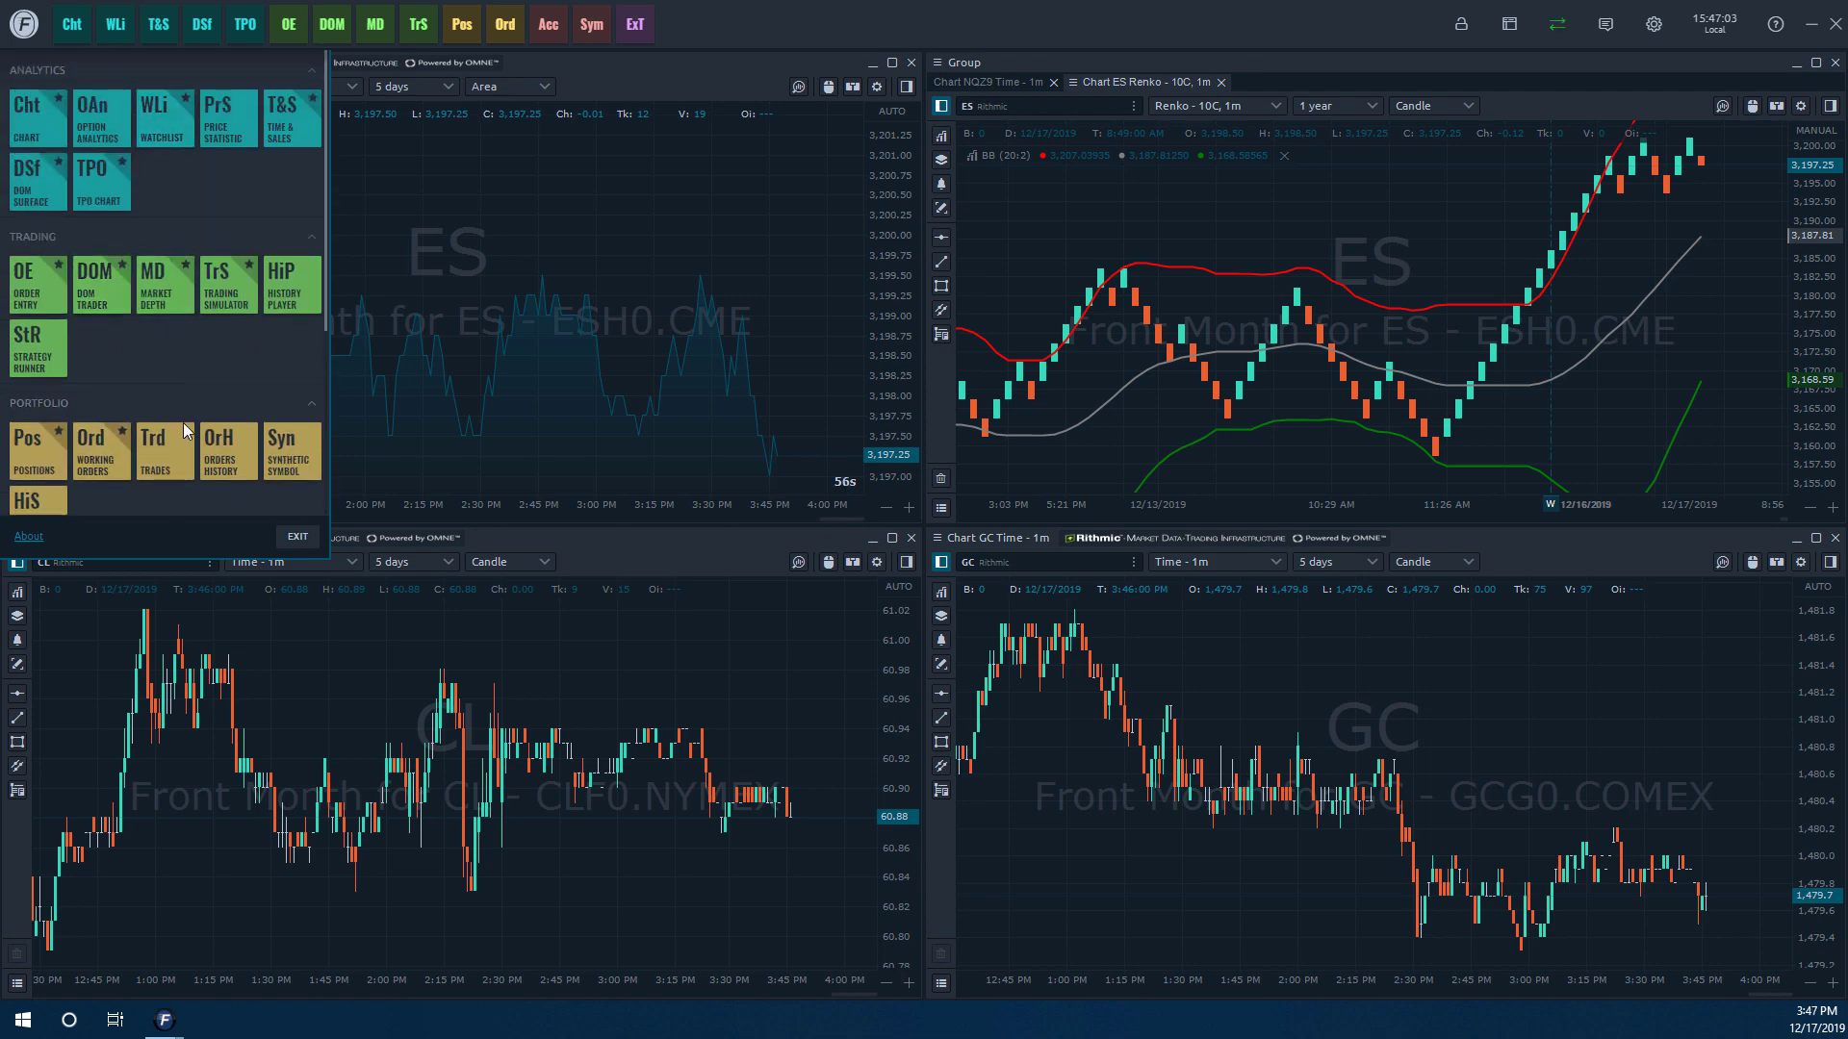
pyautogui.moveTo(115, 74)
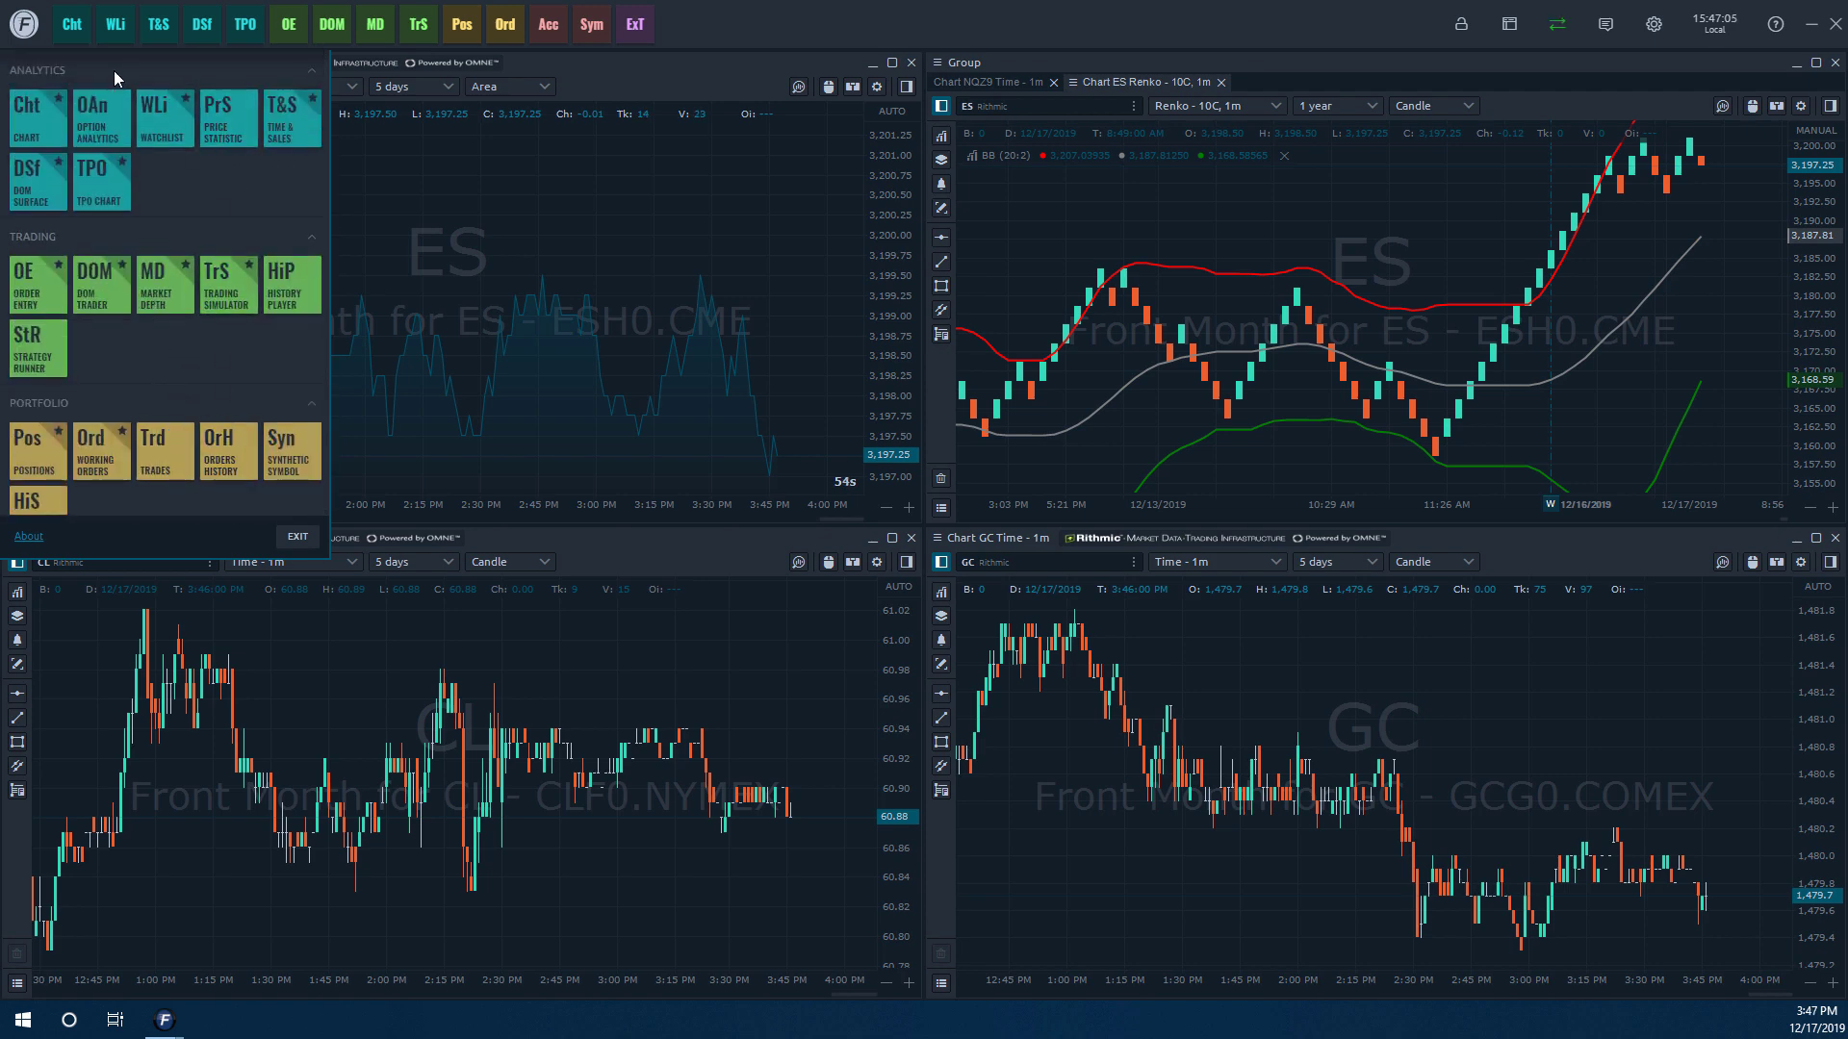
pyautogui.moveTo(162, 103)
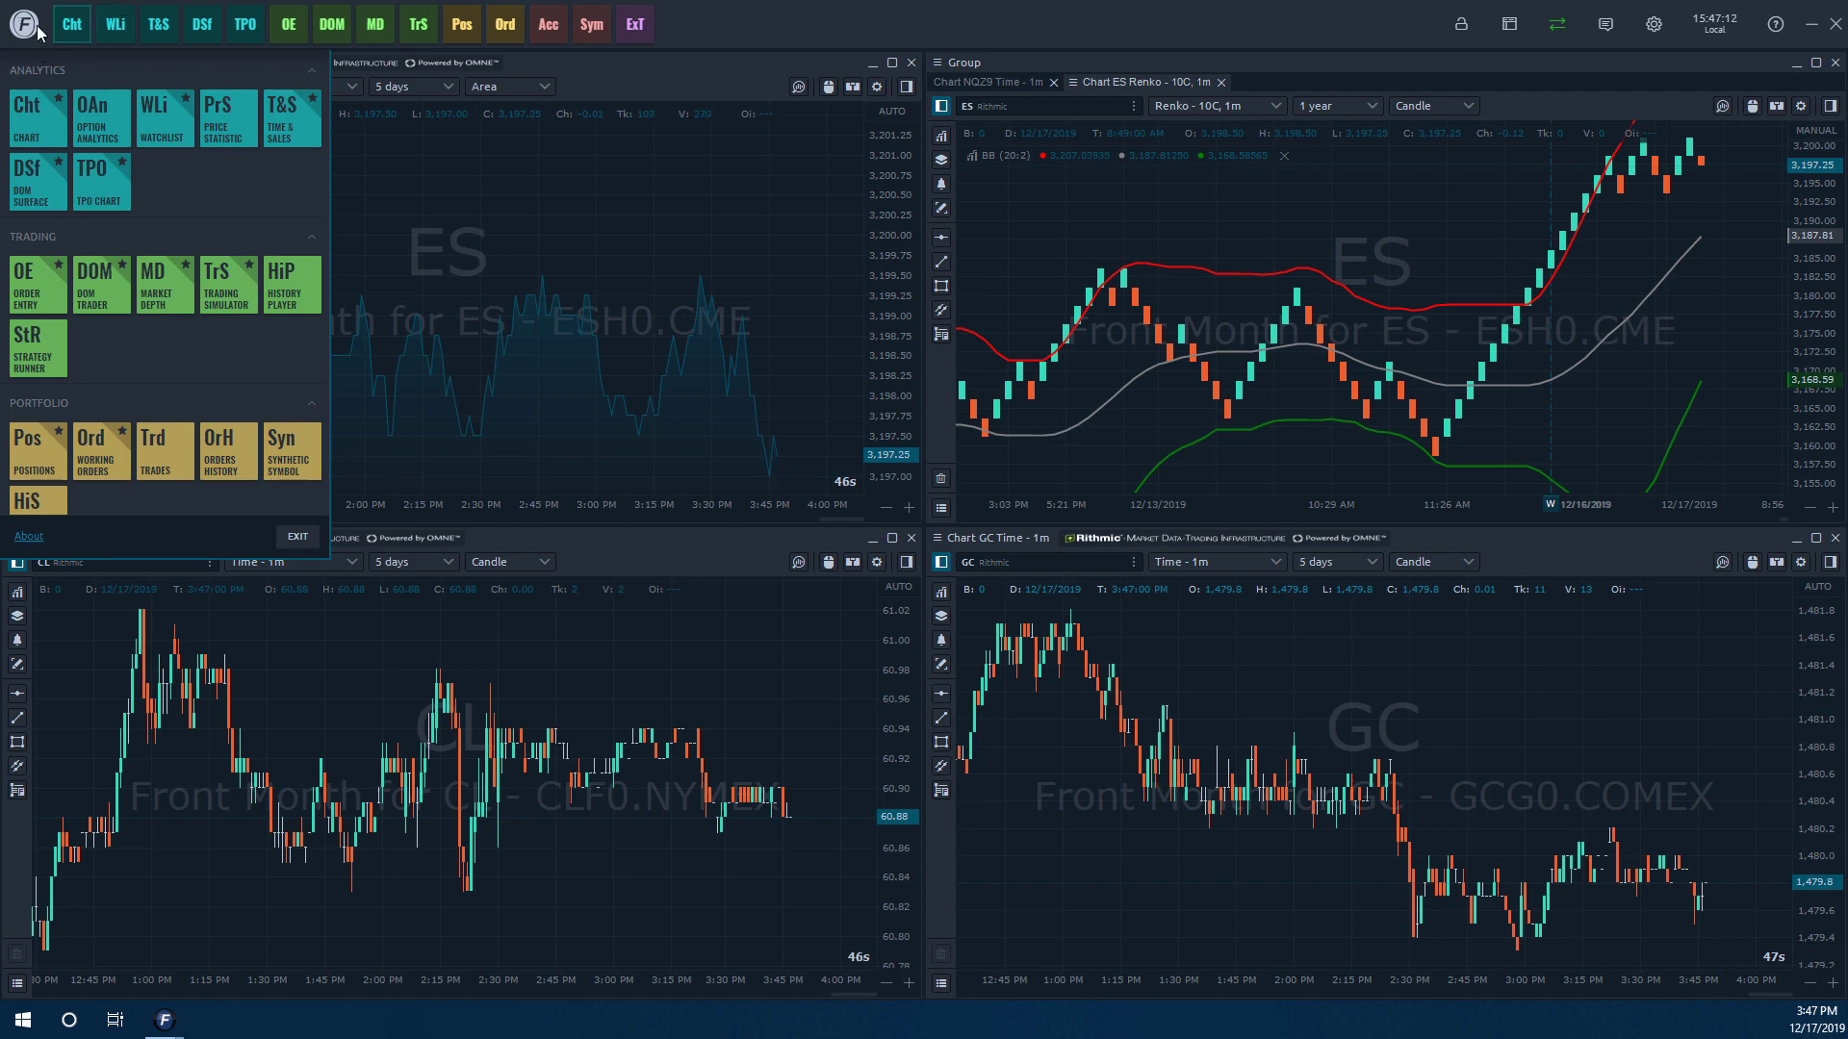
pyautogui.moveTo(101, 117)
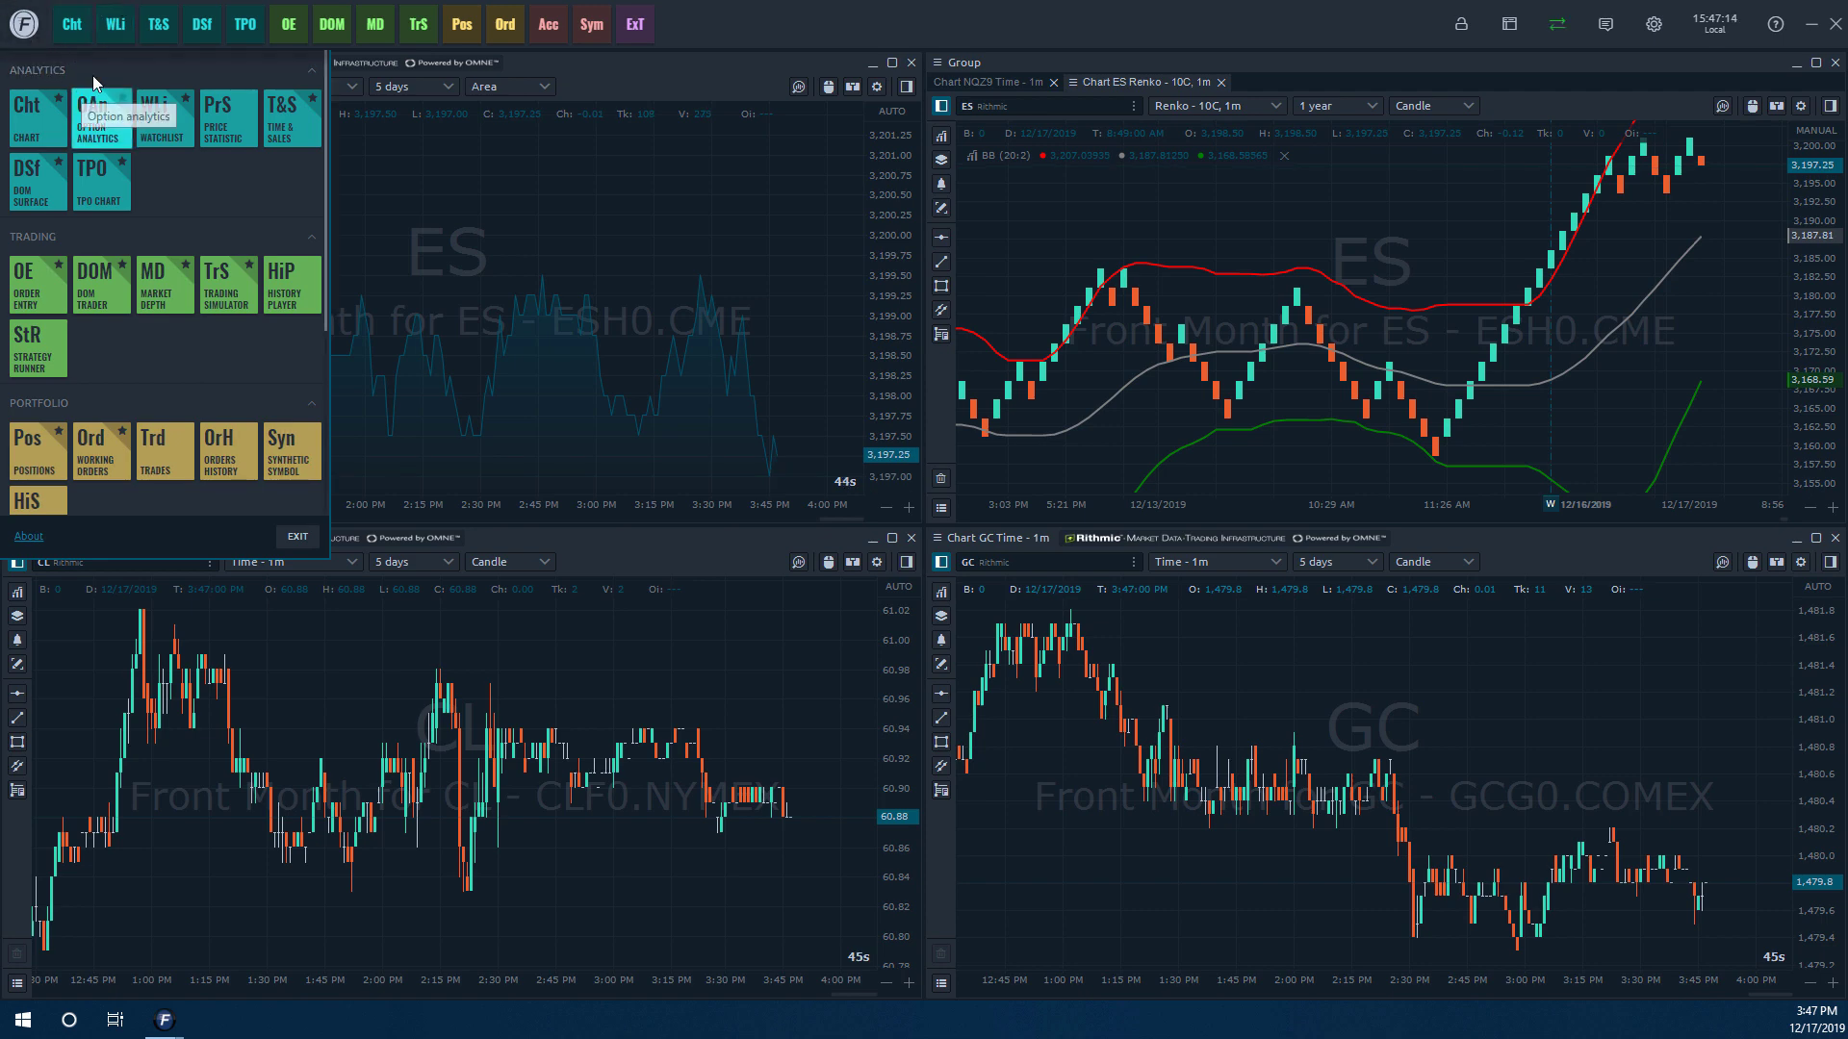
pyautogui.scroll(-3)
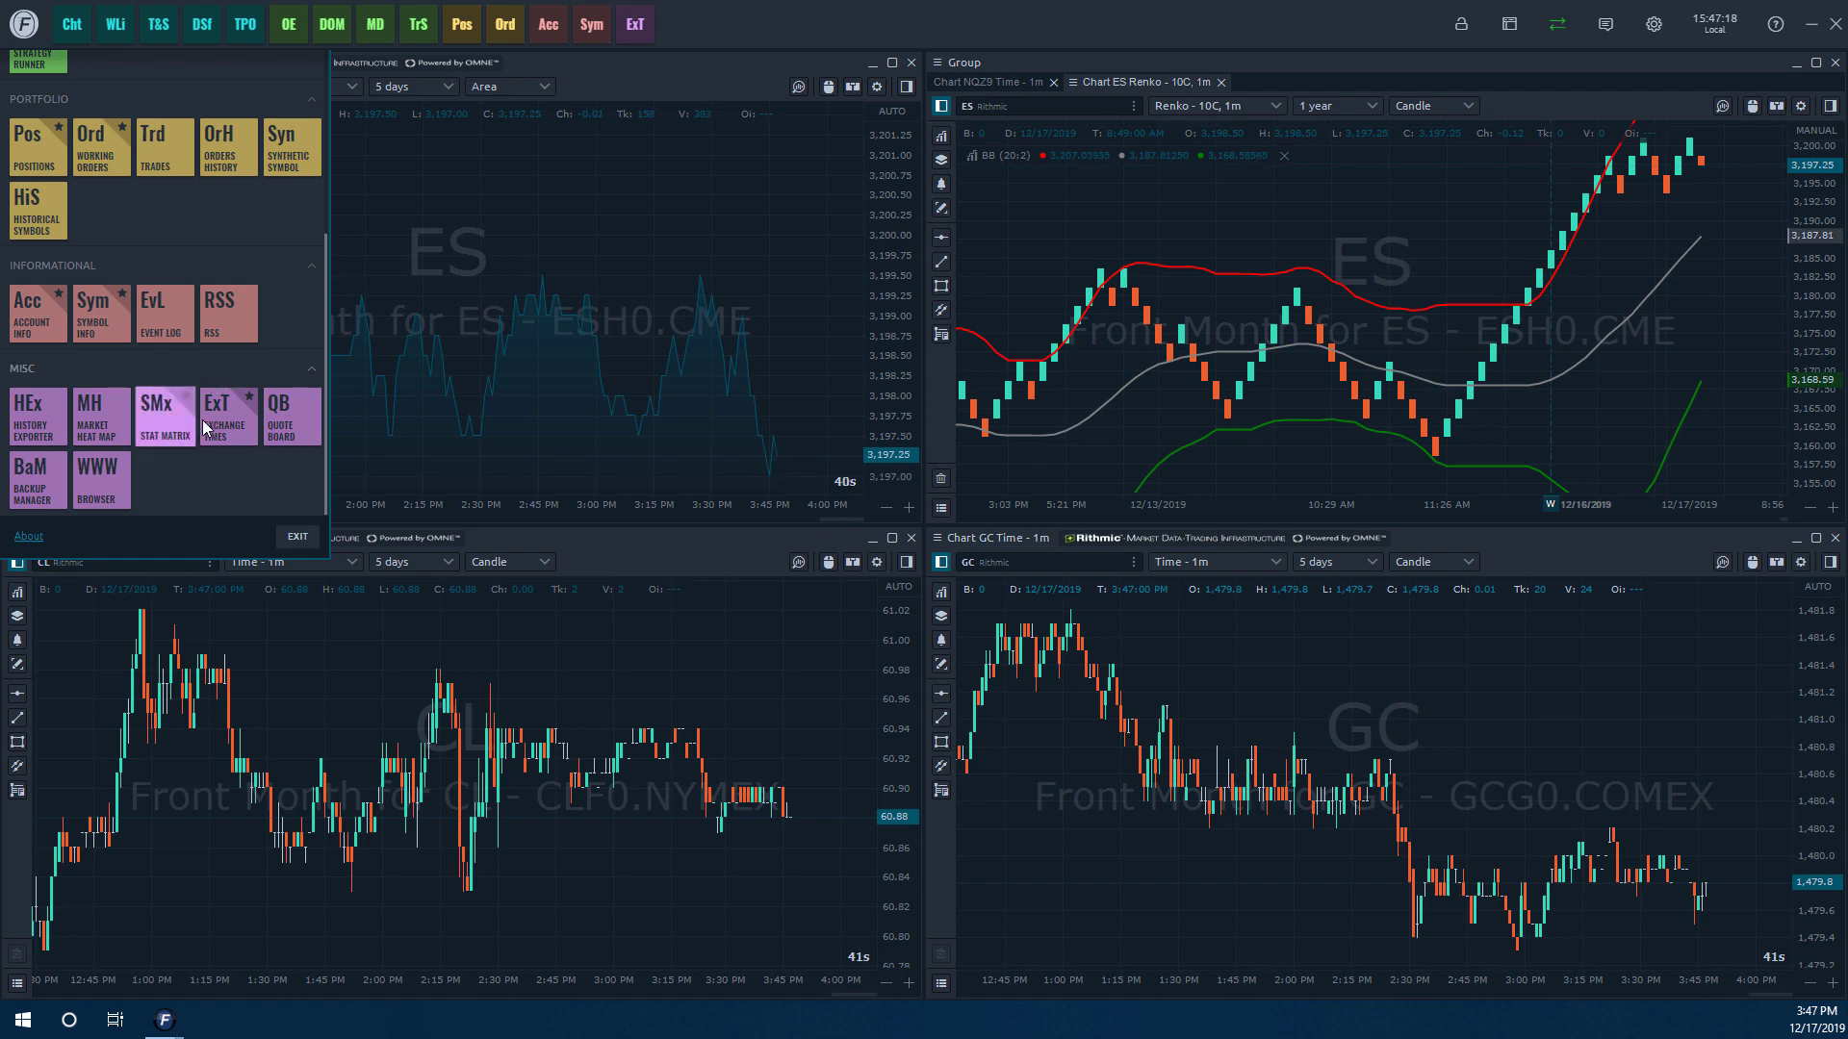
pyautogui.moveTo(229, 417)
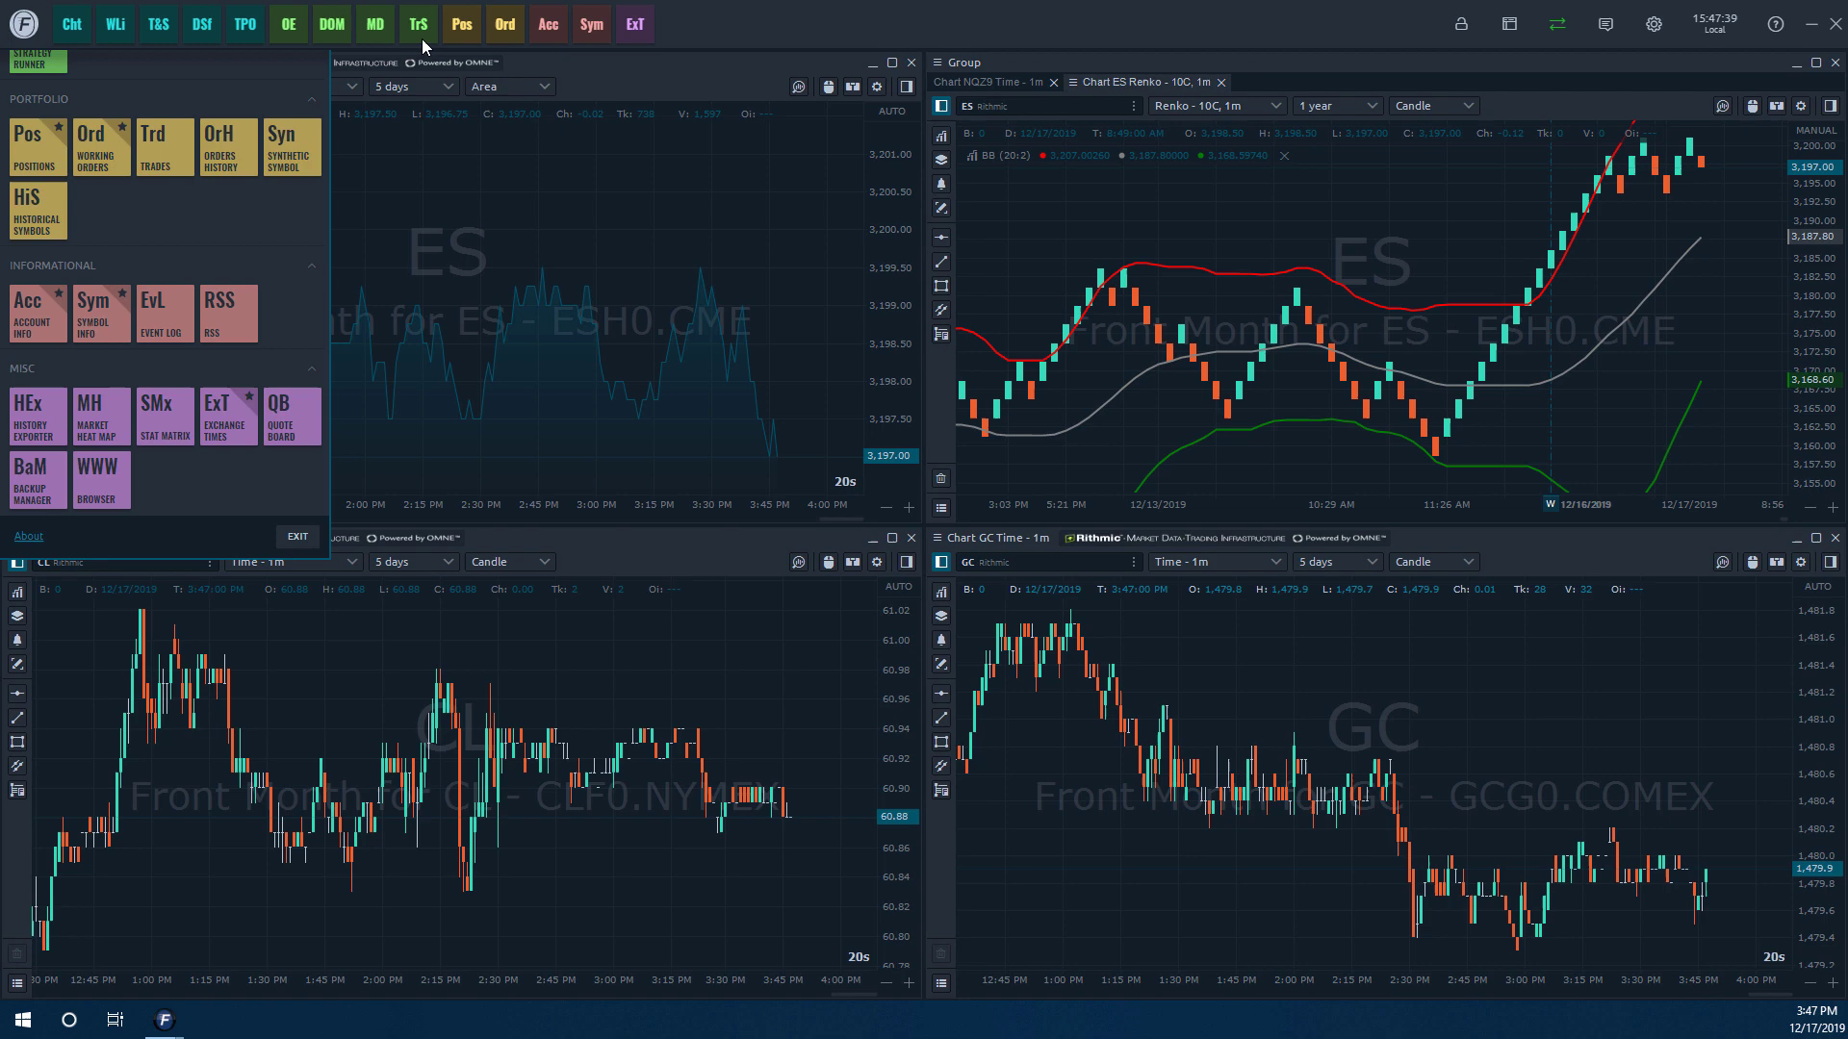
pyautogui.moveTo(267, 386)
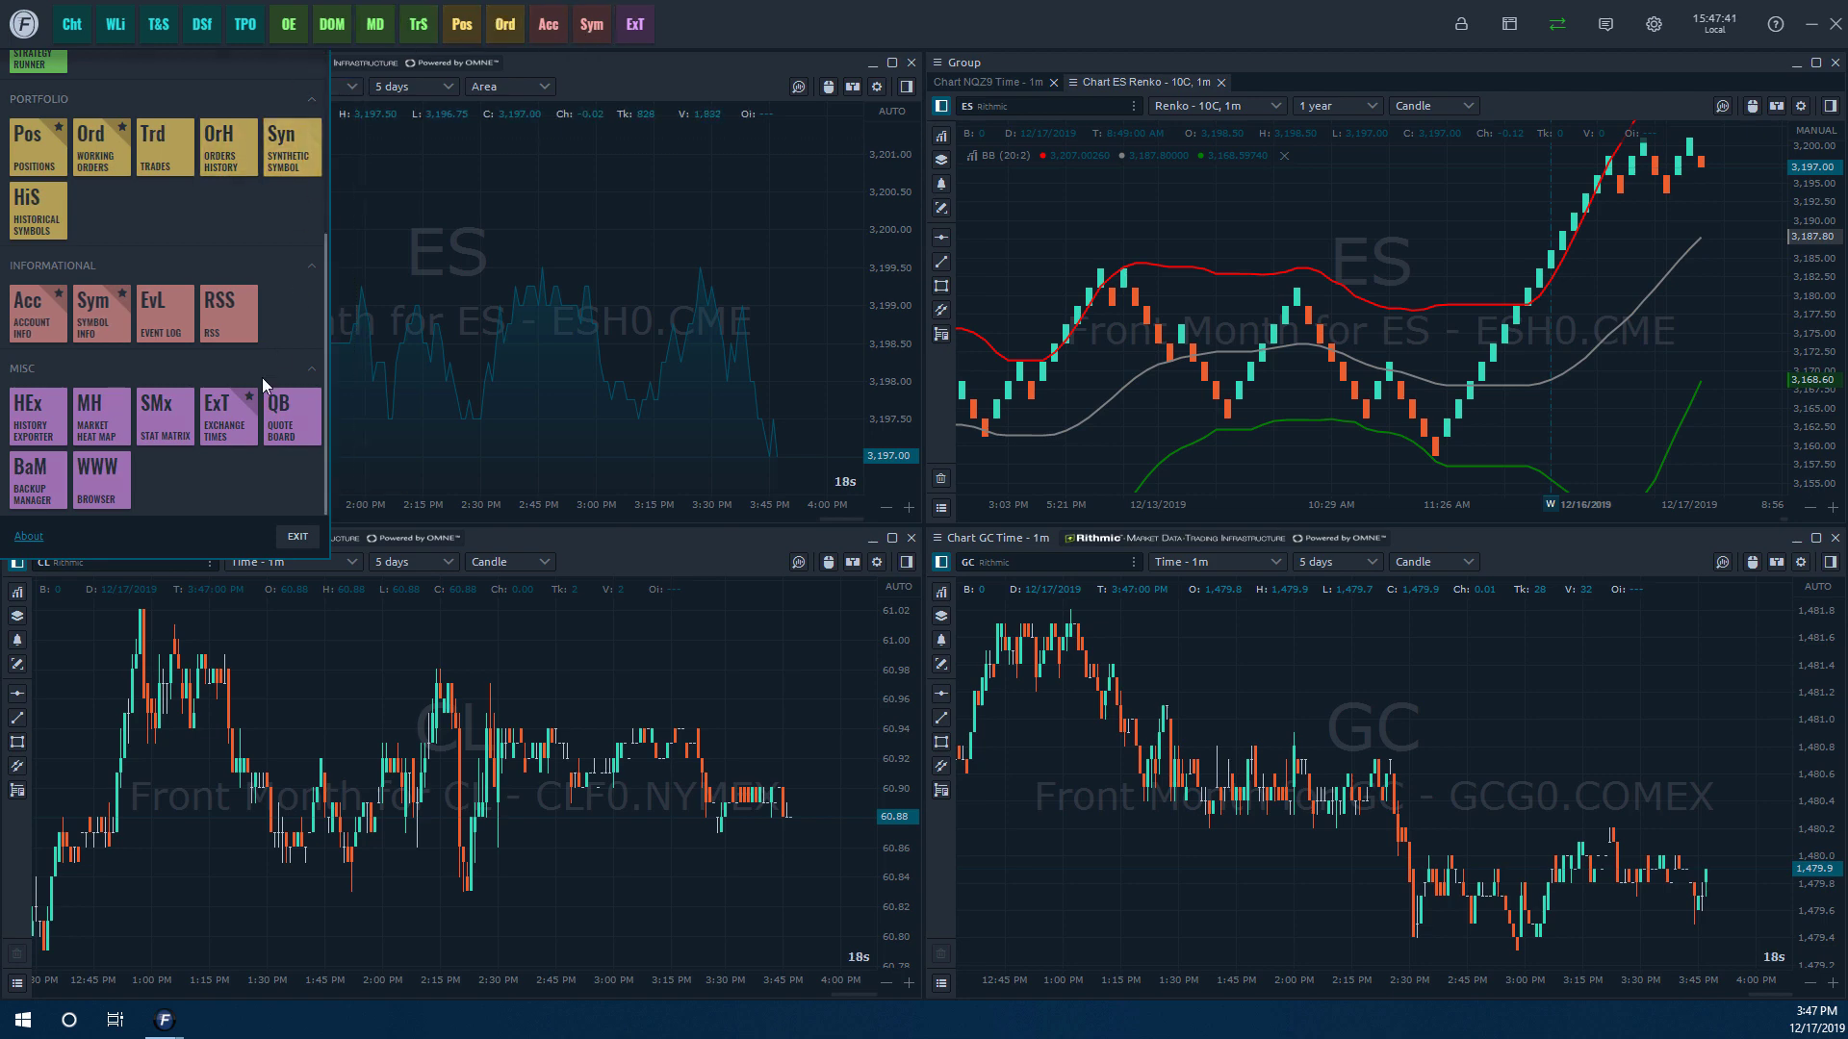
pyautogui.moveTo(319, 407)
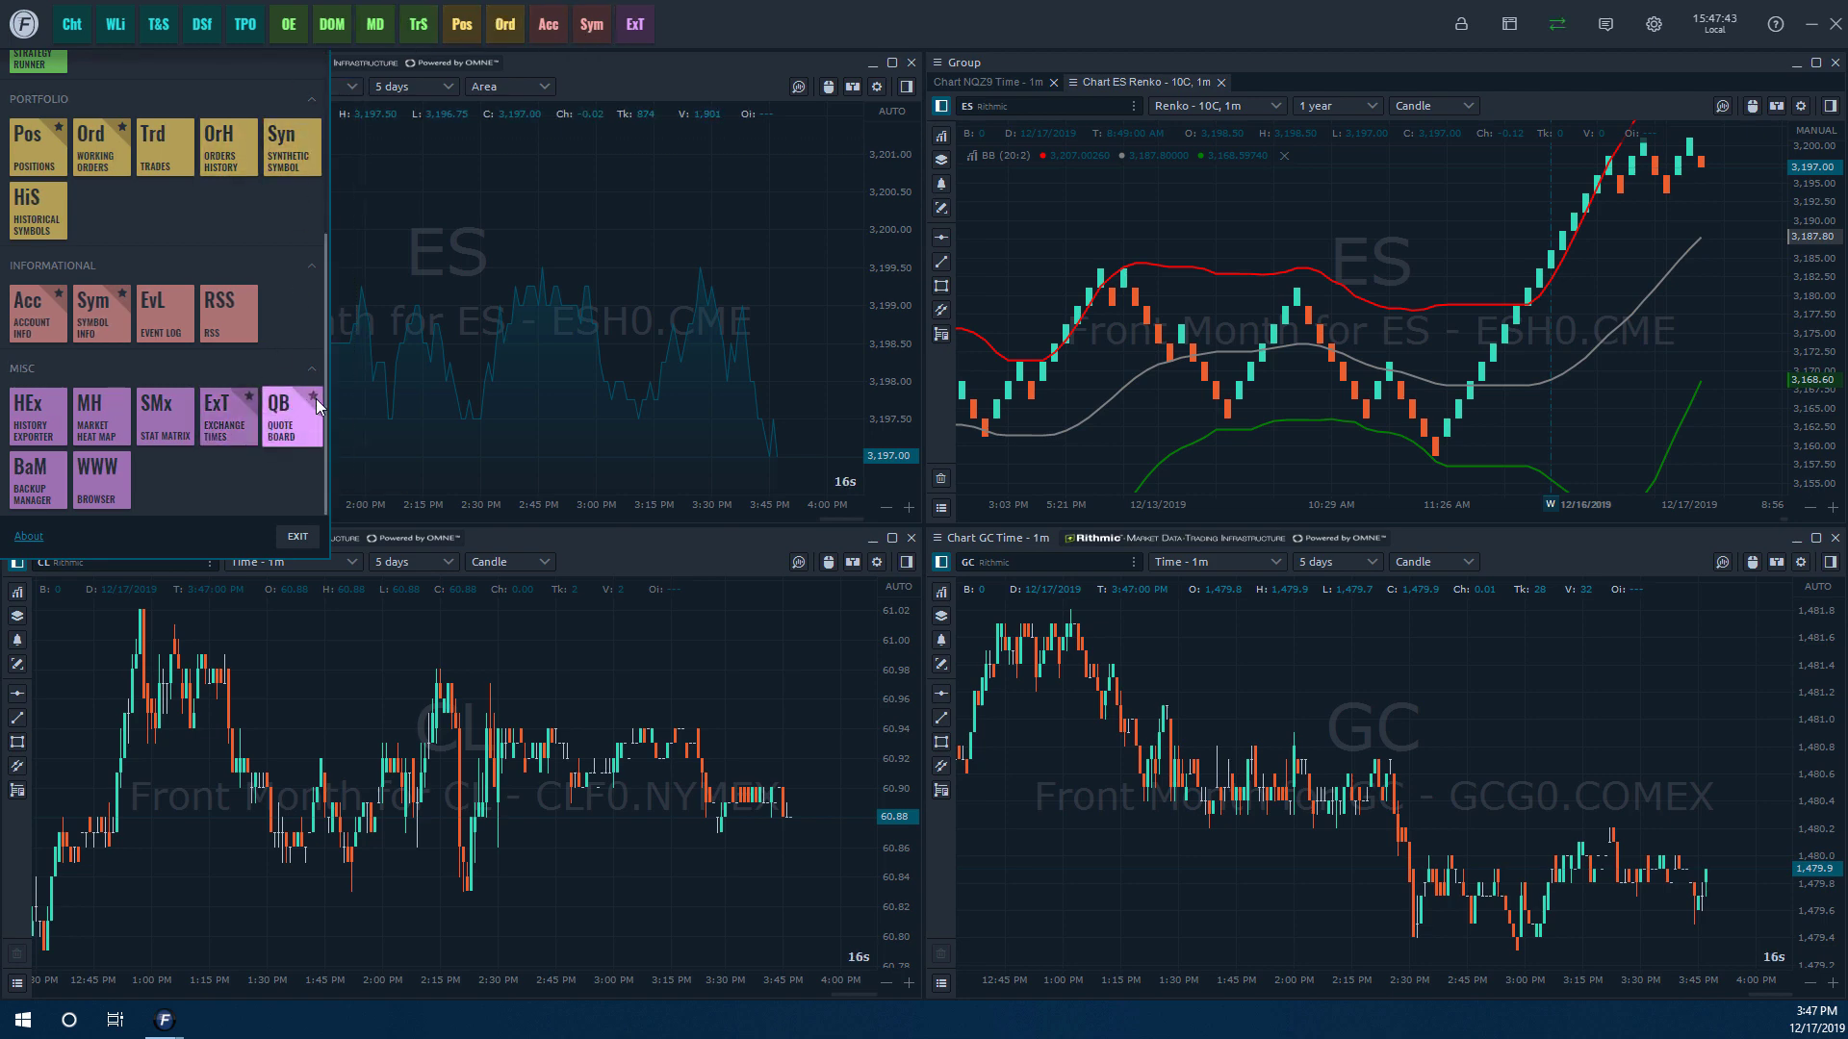
pyautogui.moveTo(315, 404)
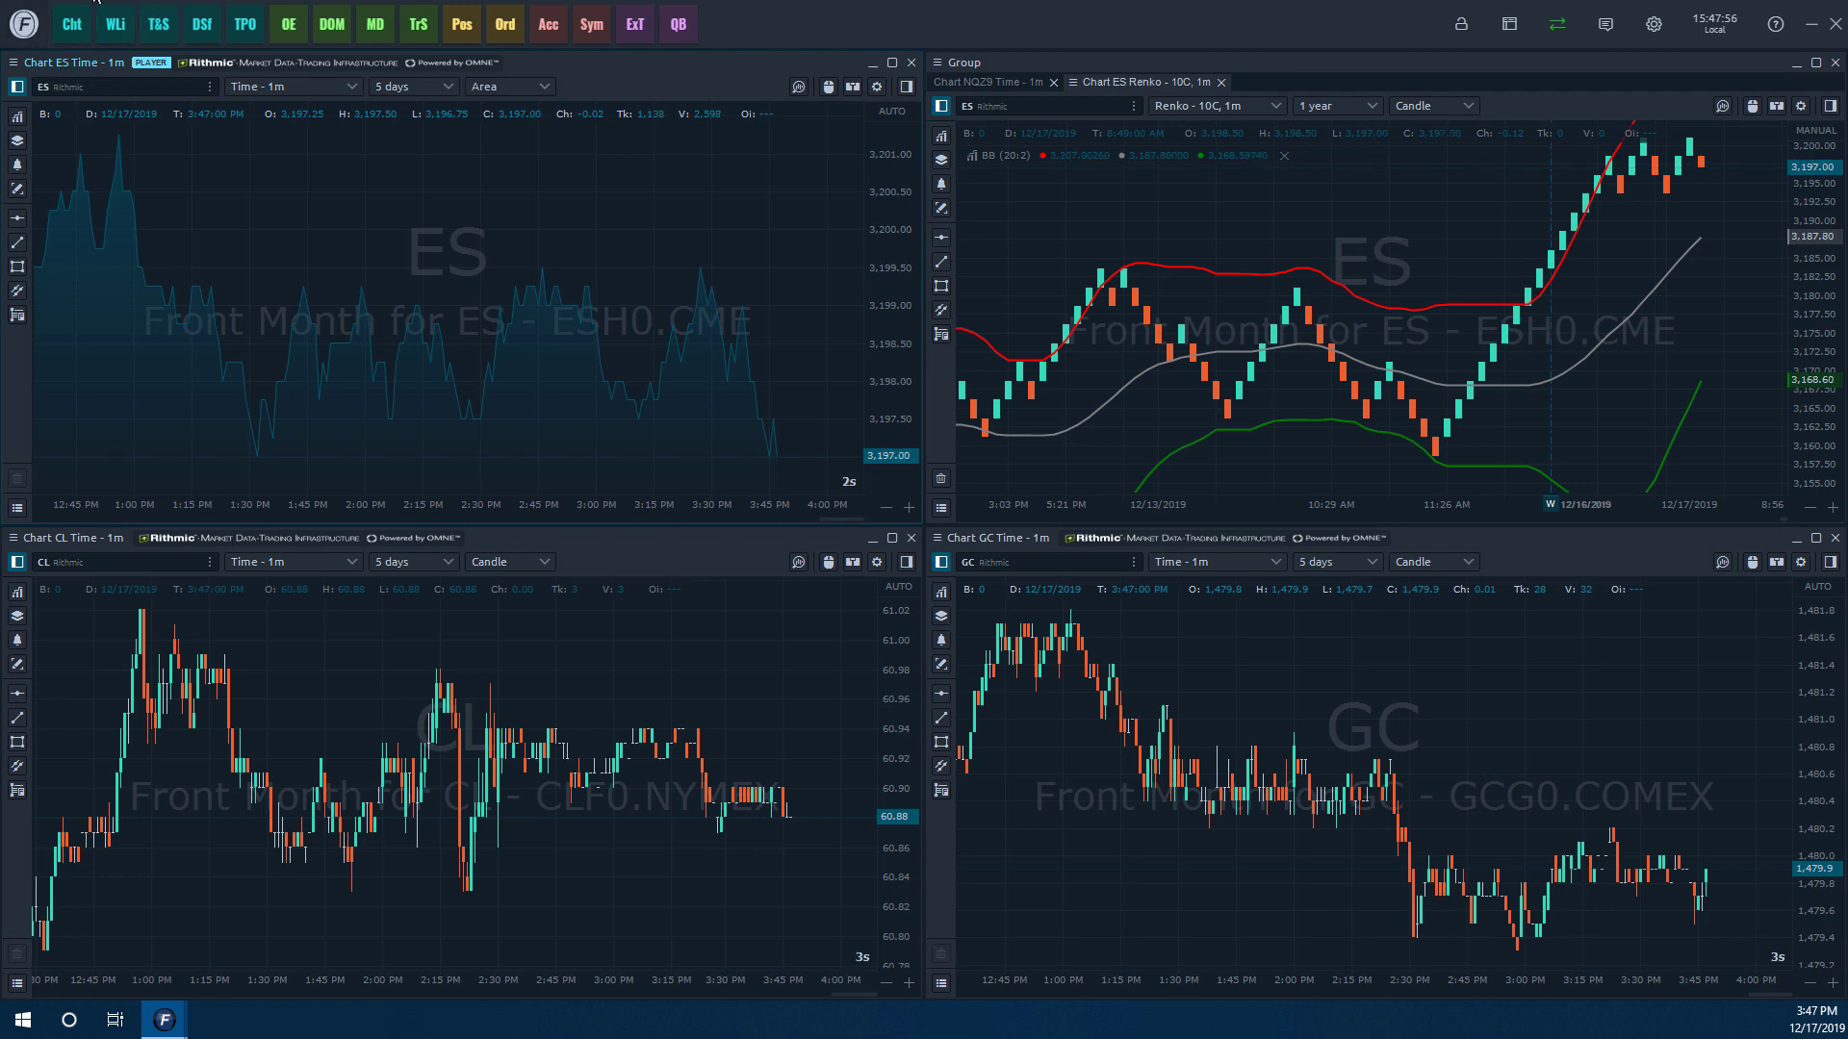
pyautogui.moveTo(149, 172)
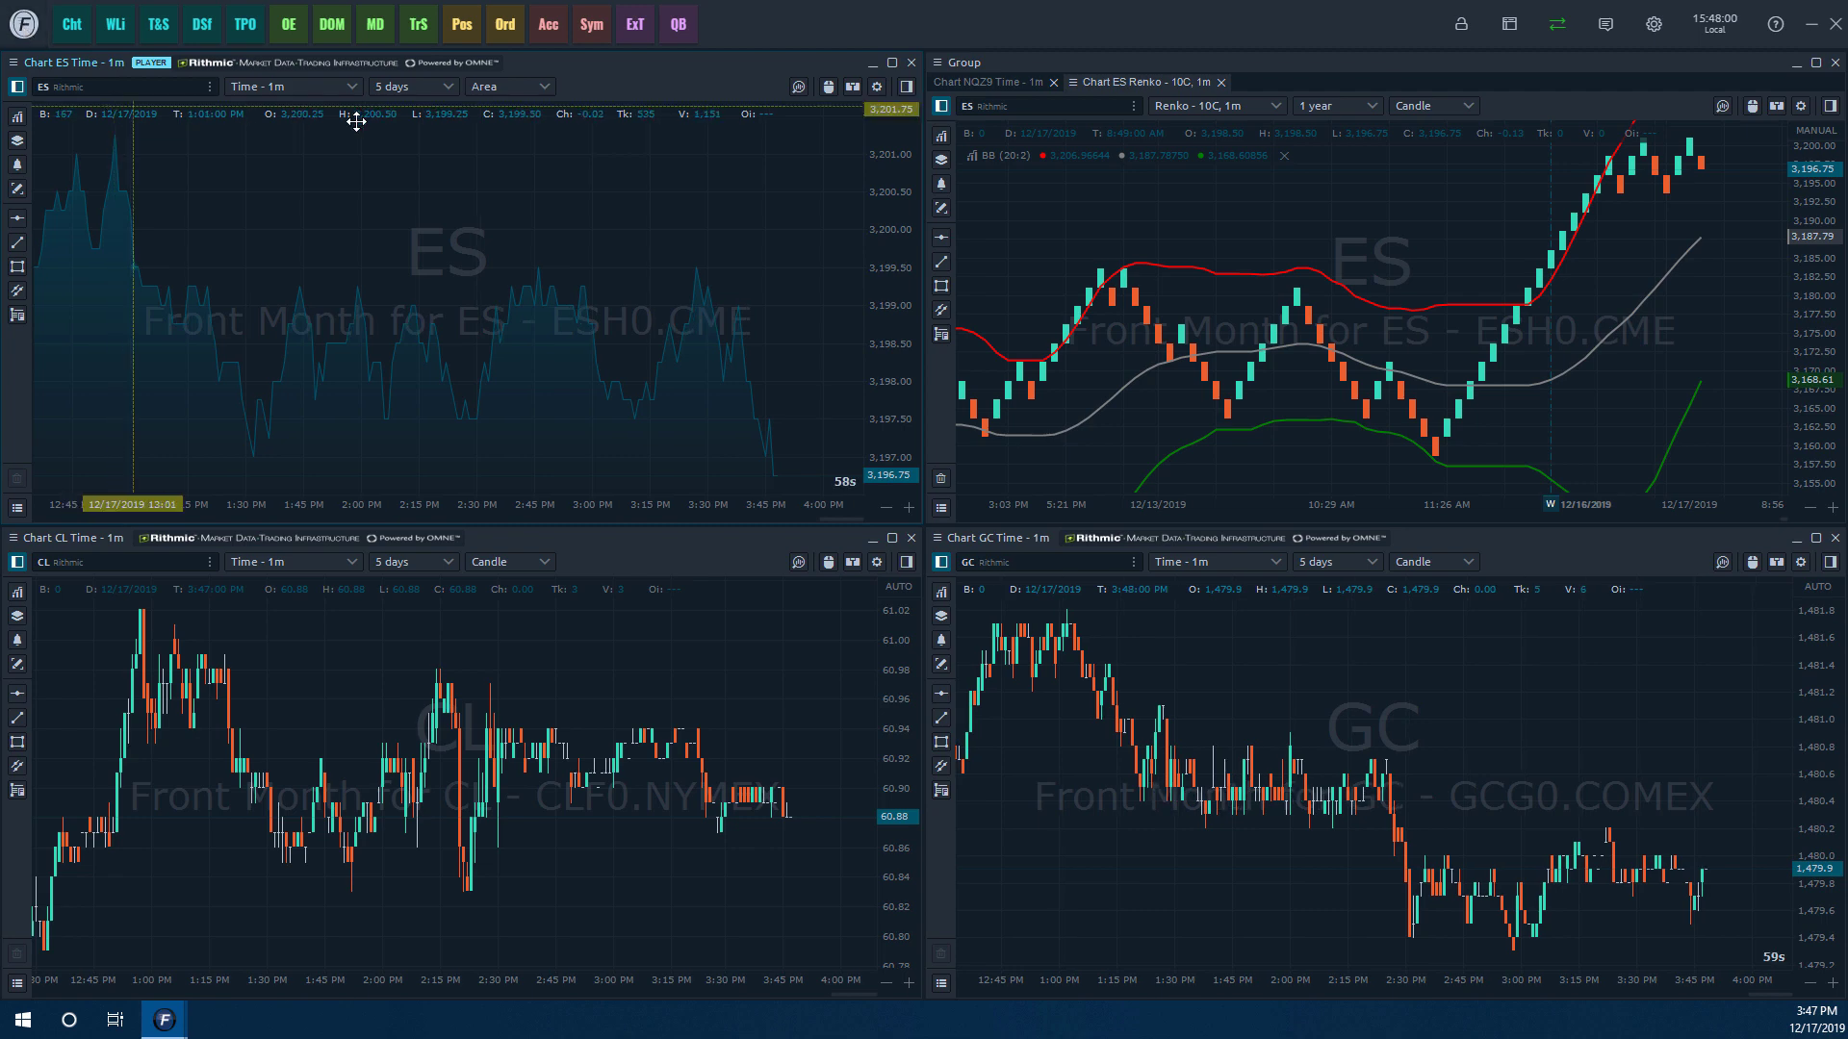
# Reopen the panel catalogue from the top bar.
pyautogui.click(634, 24)
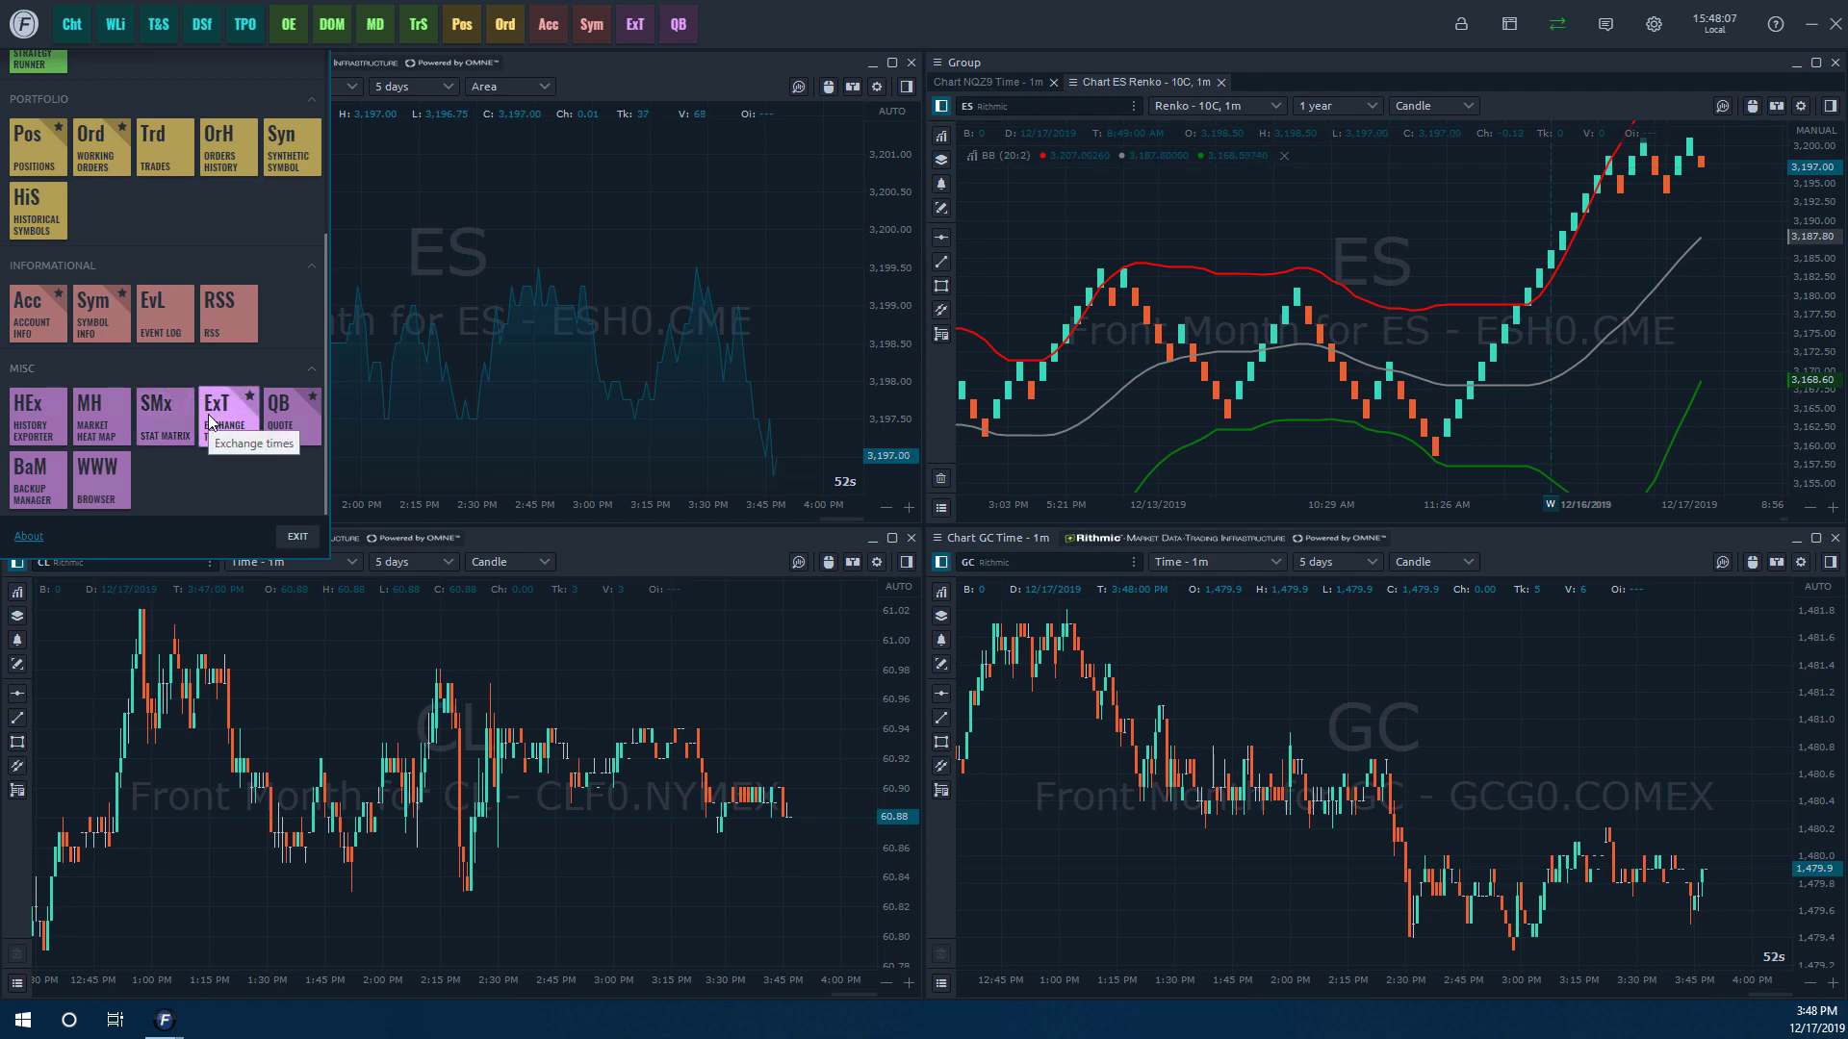
pyautogui.moveTo(245, 395)
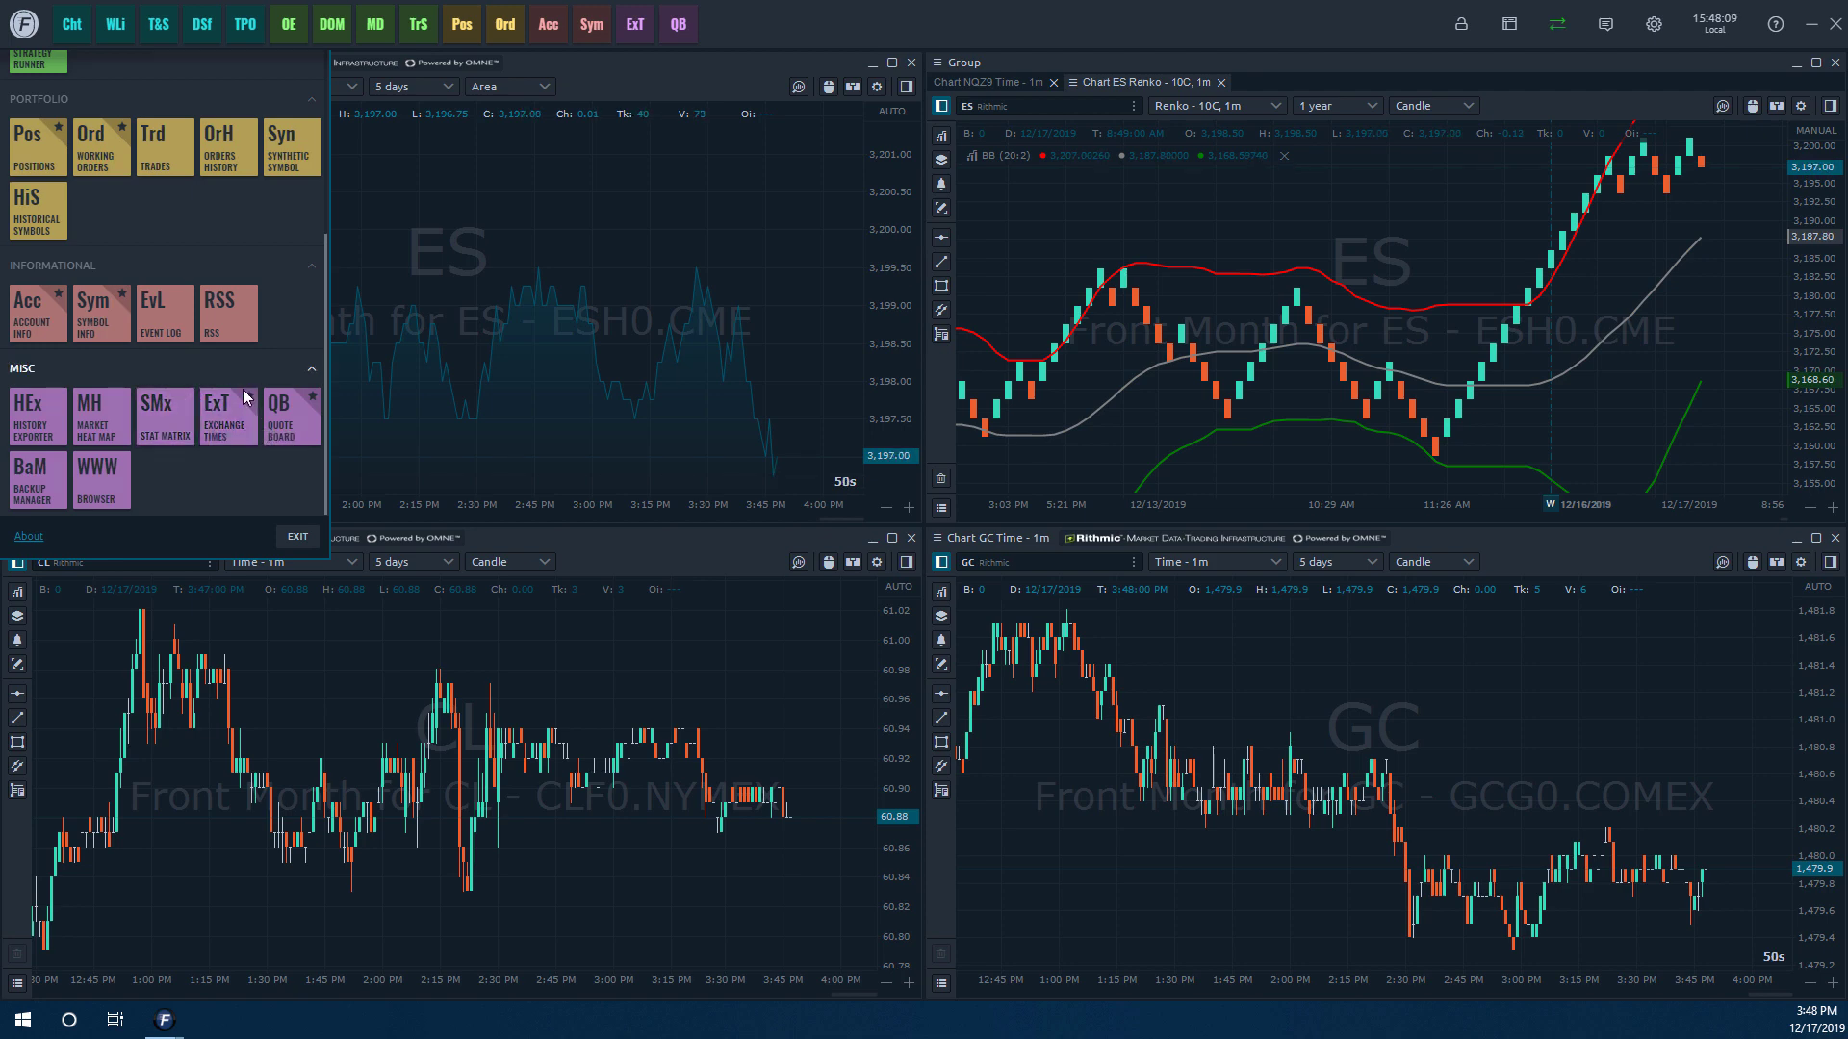
pyautogui.moveTo(224, 433)
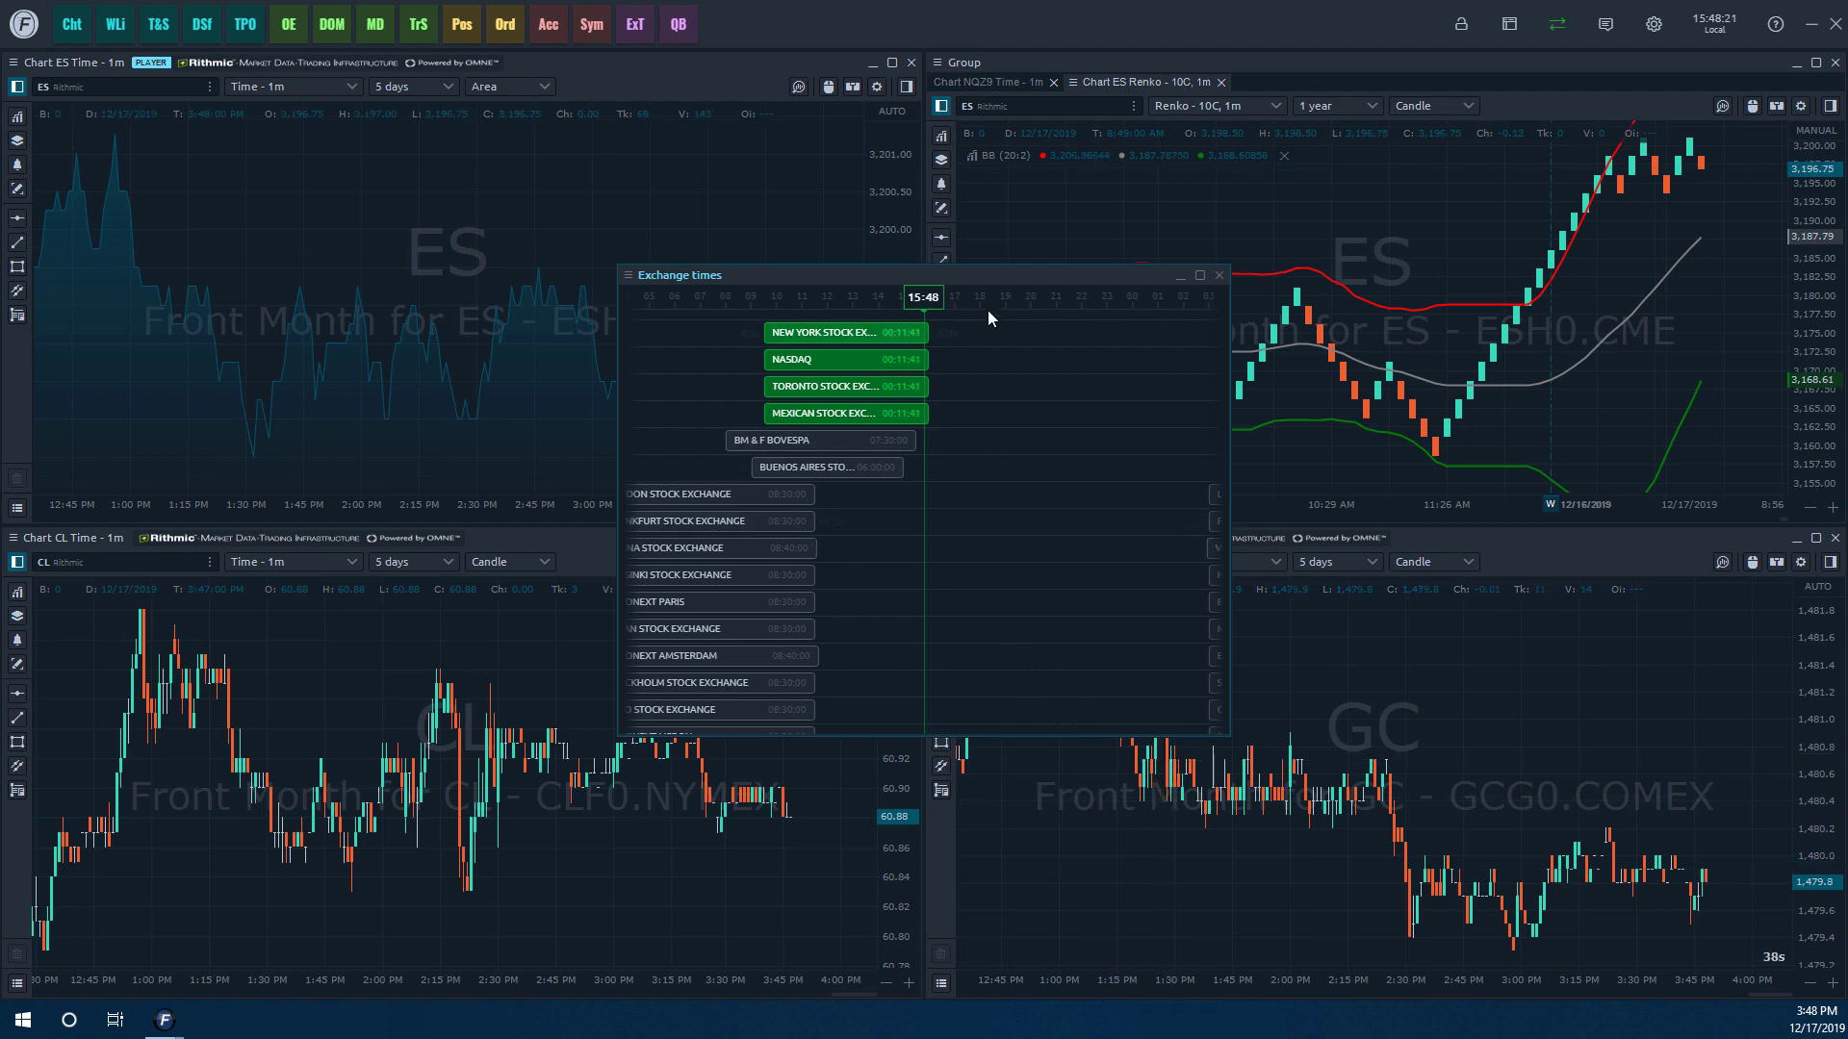
pyautogui.moveTo(1200, 278)
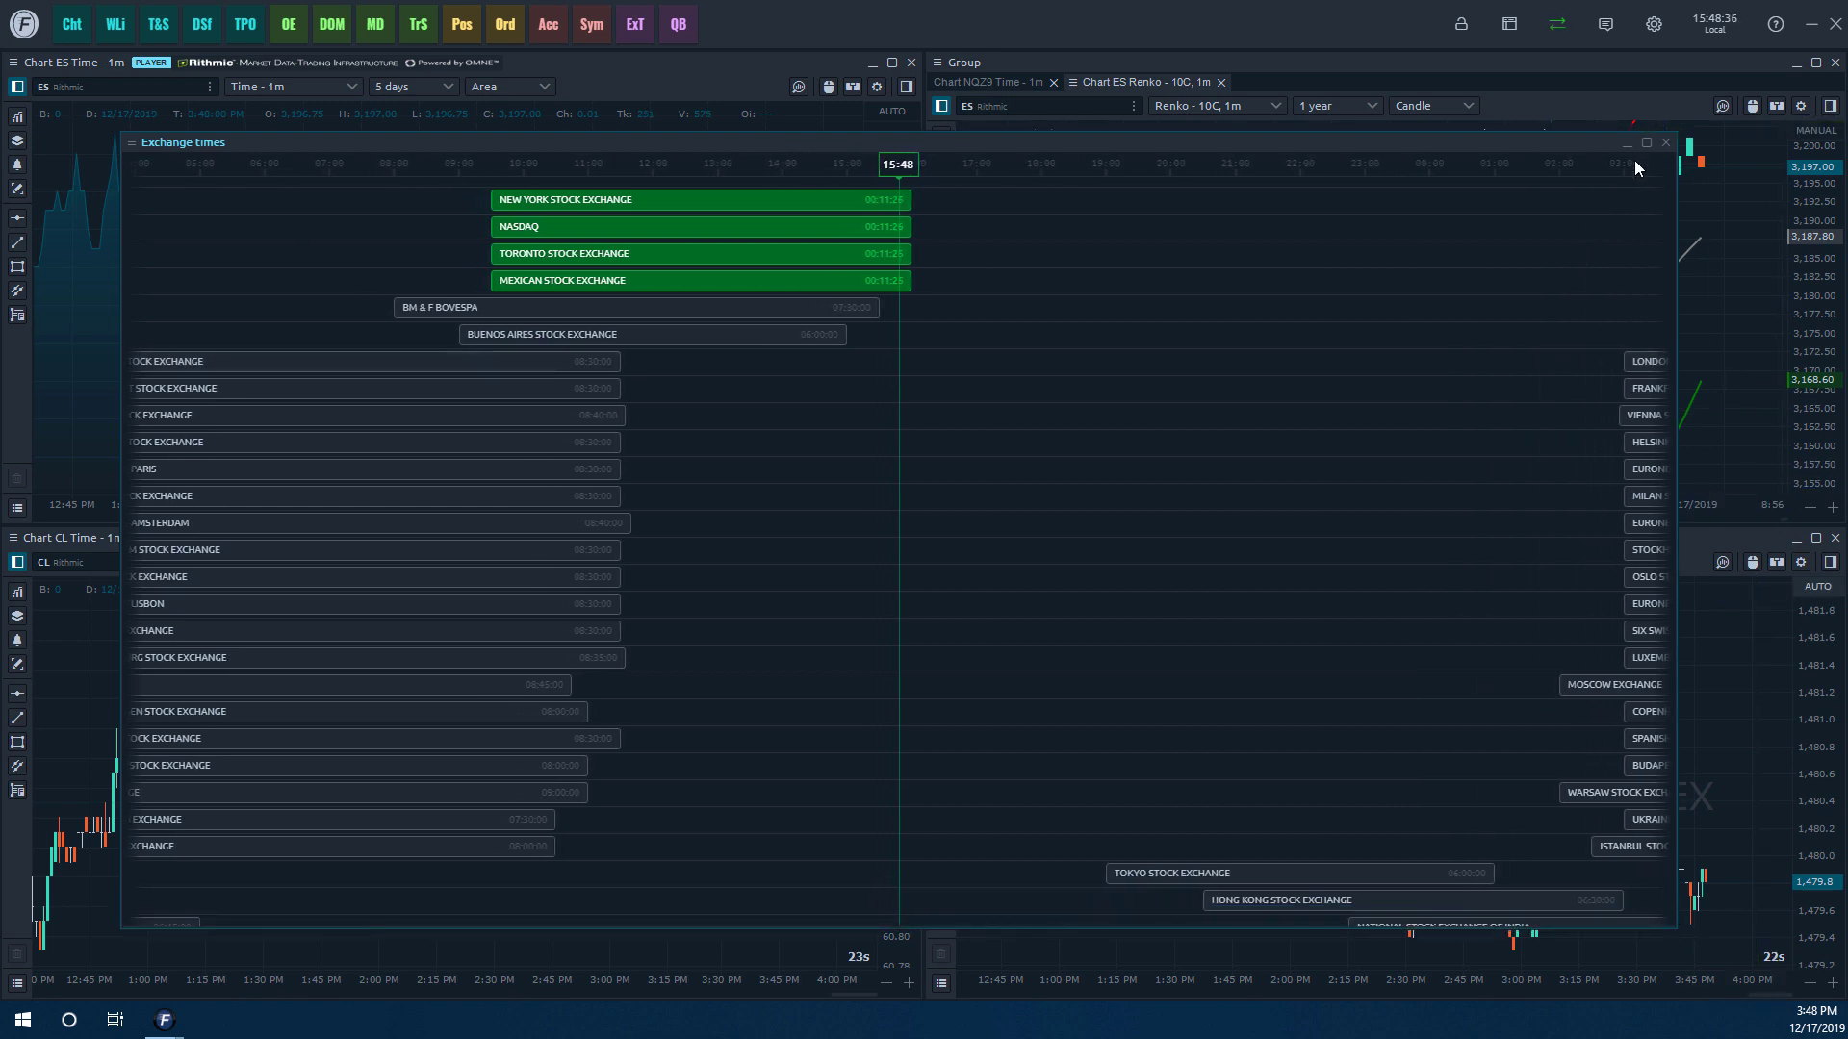
pyautogui.moveTo(445, 290)
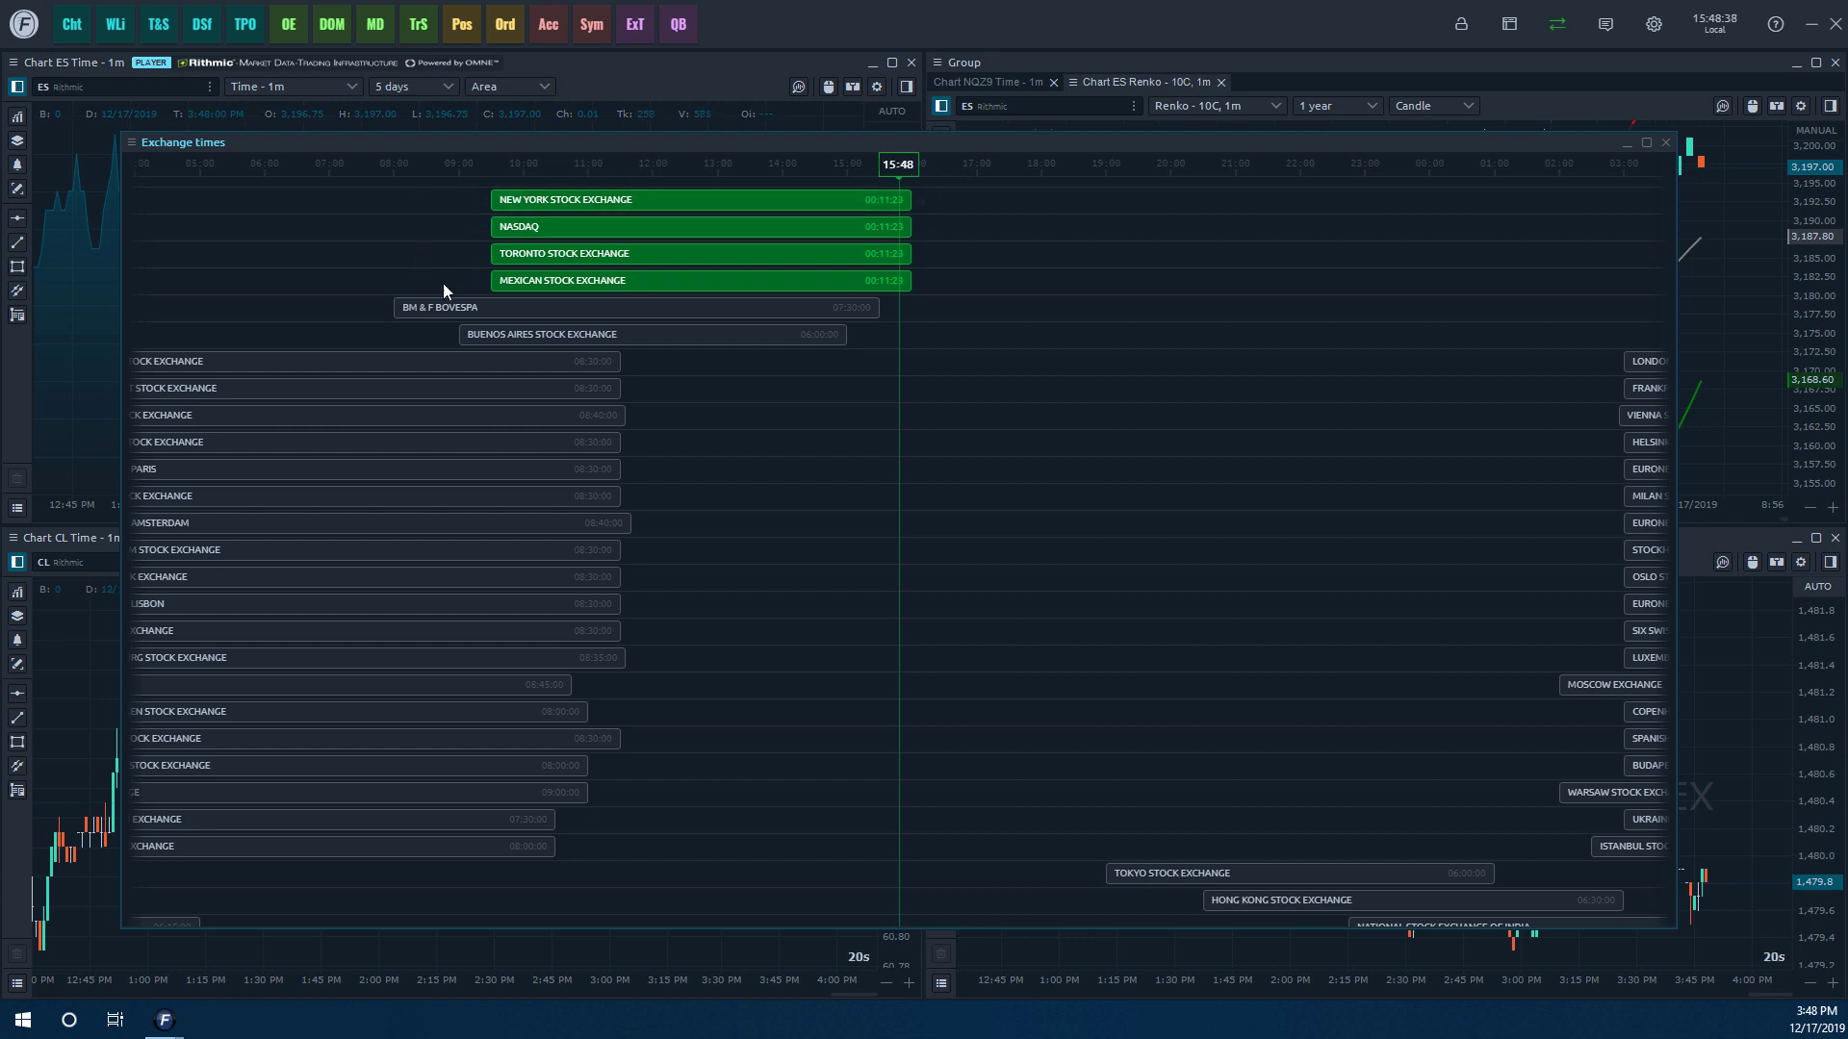
pyautogui.moveTo(733, 165)
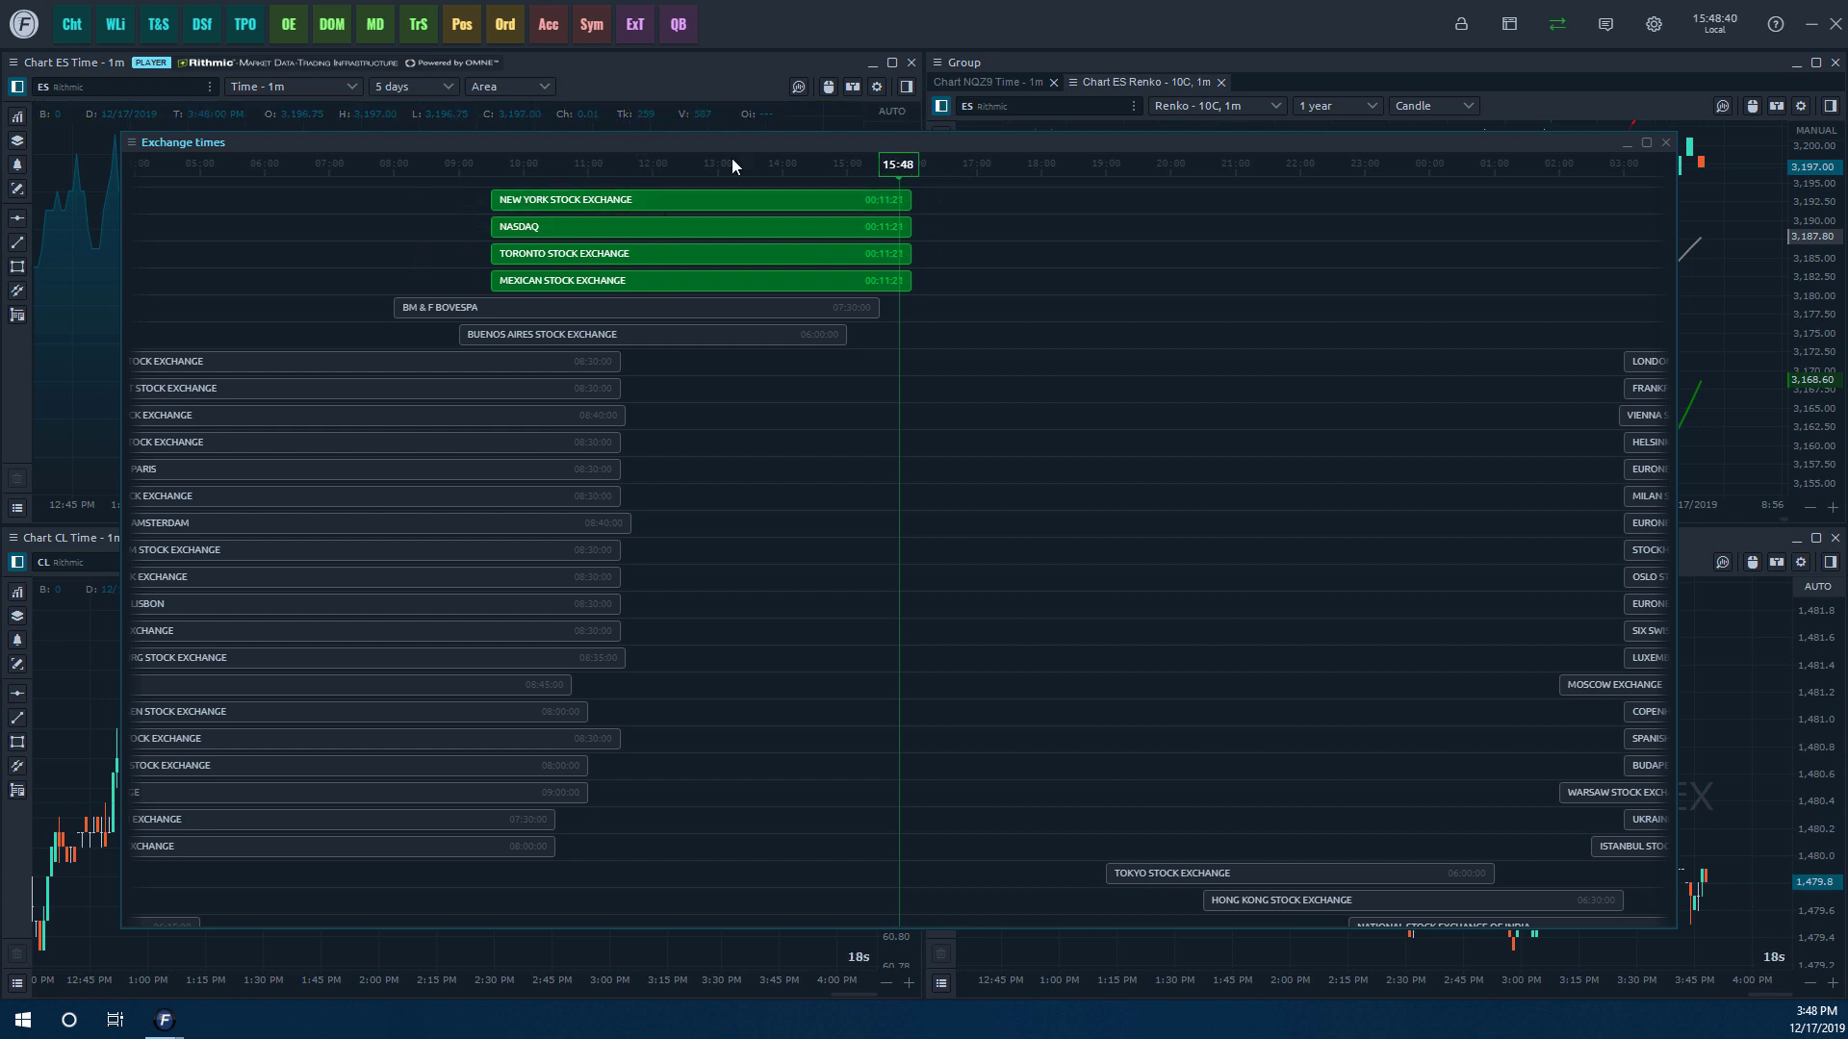
pyautogui.moveTo(1053, 199)
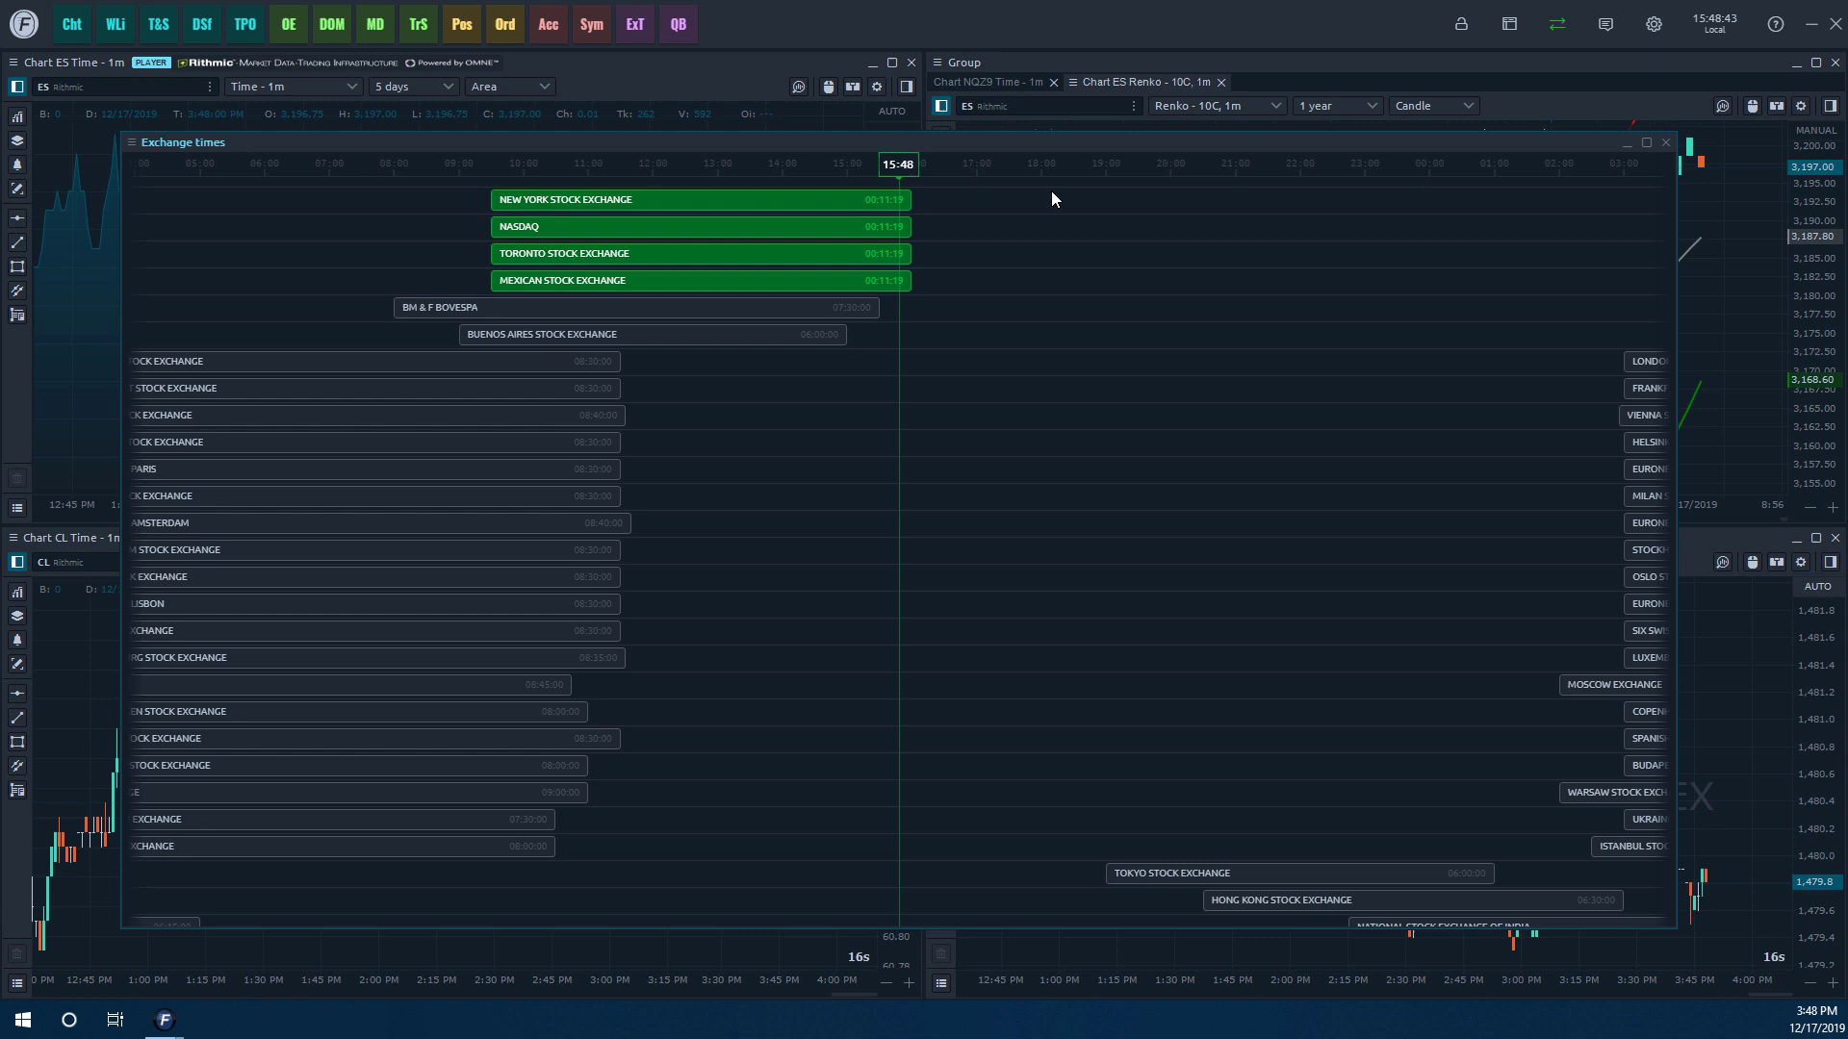
pyautogui.moveTo(1150, 100)
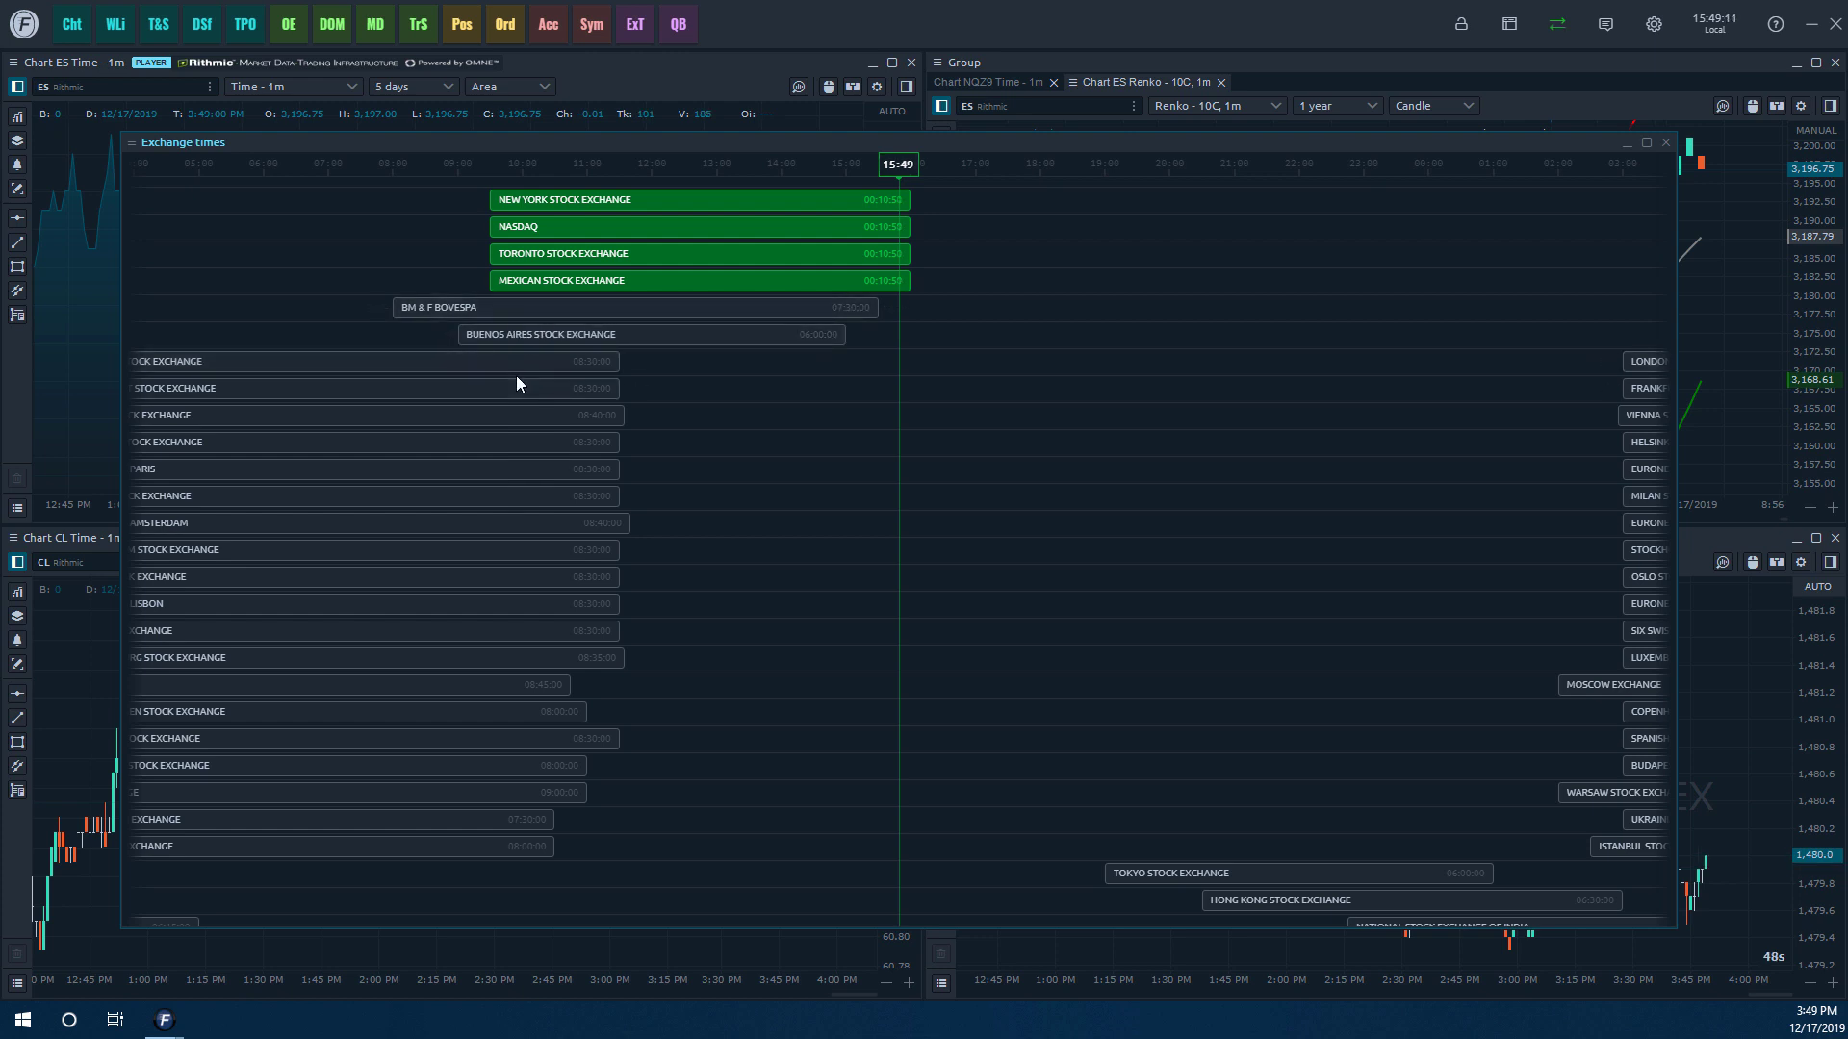
pyautogui.moveTo(455, 318)
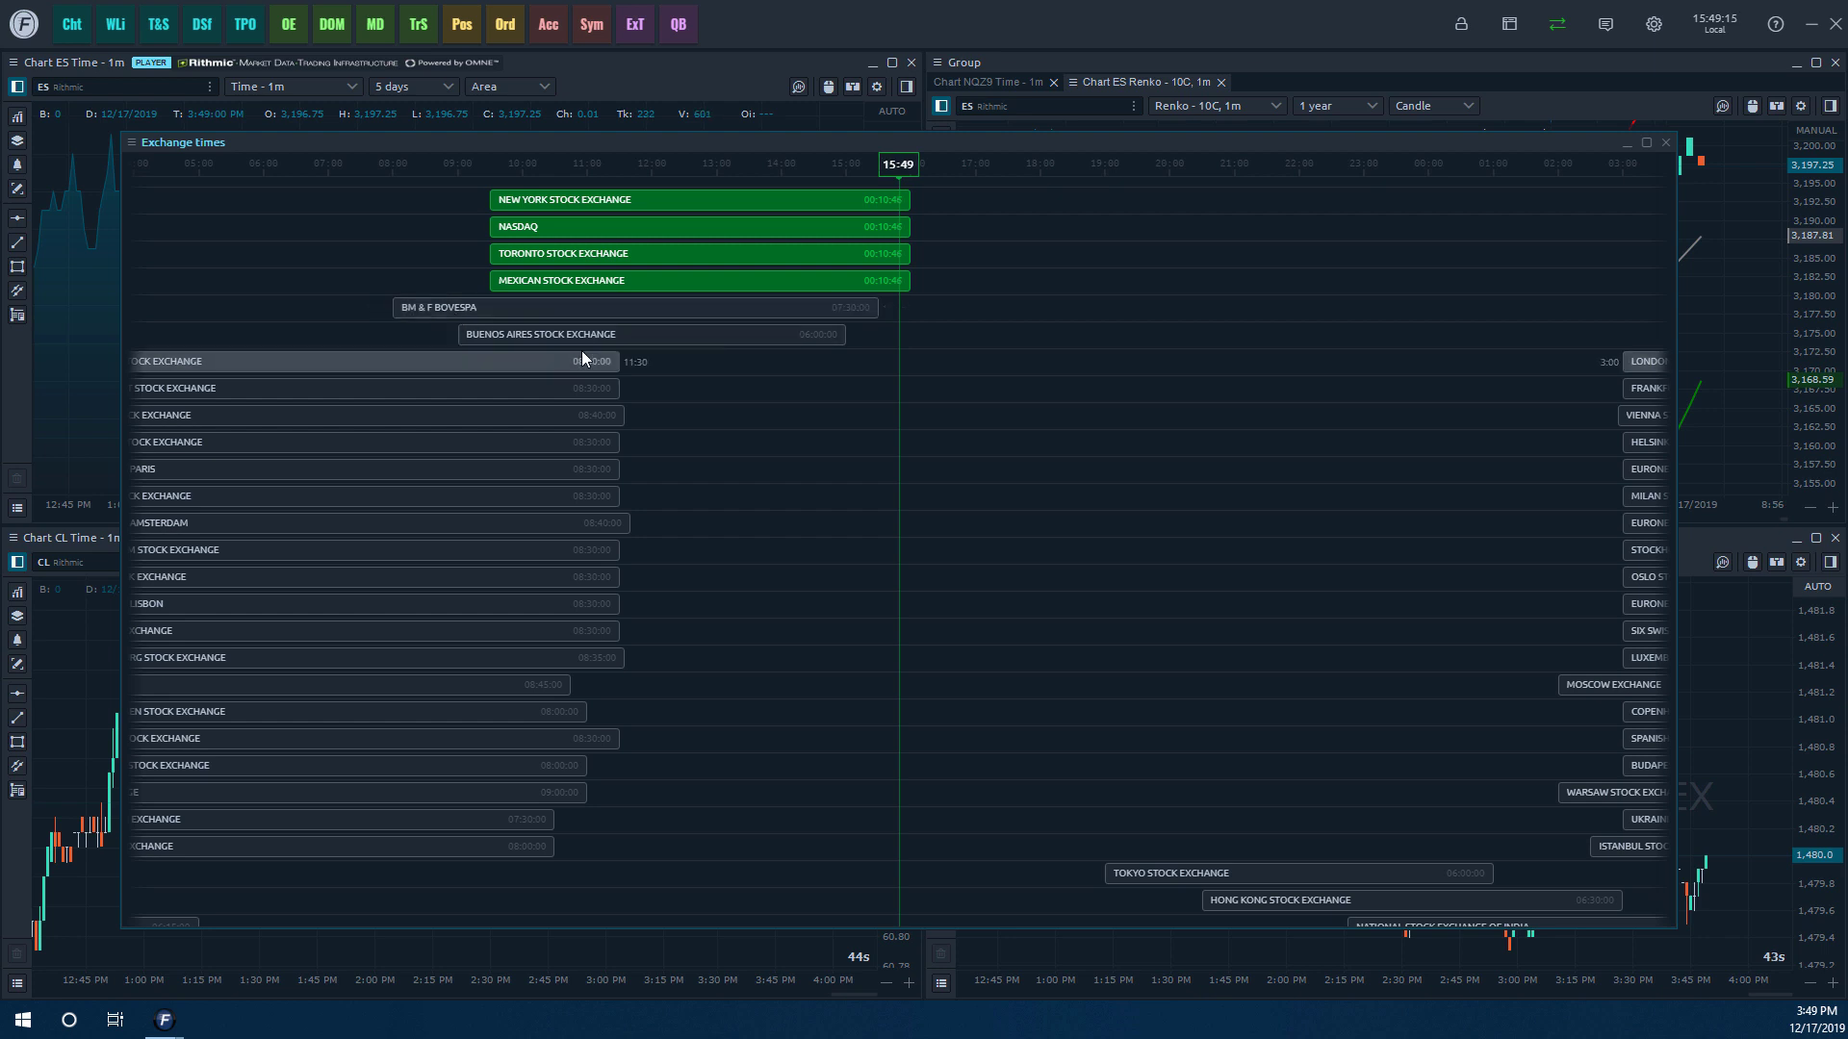
pyautogui.moveTo(584, 335)
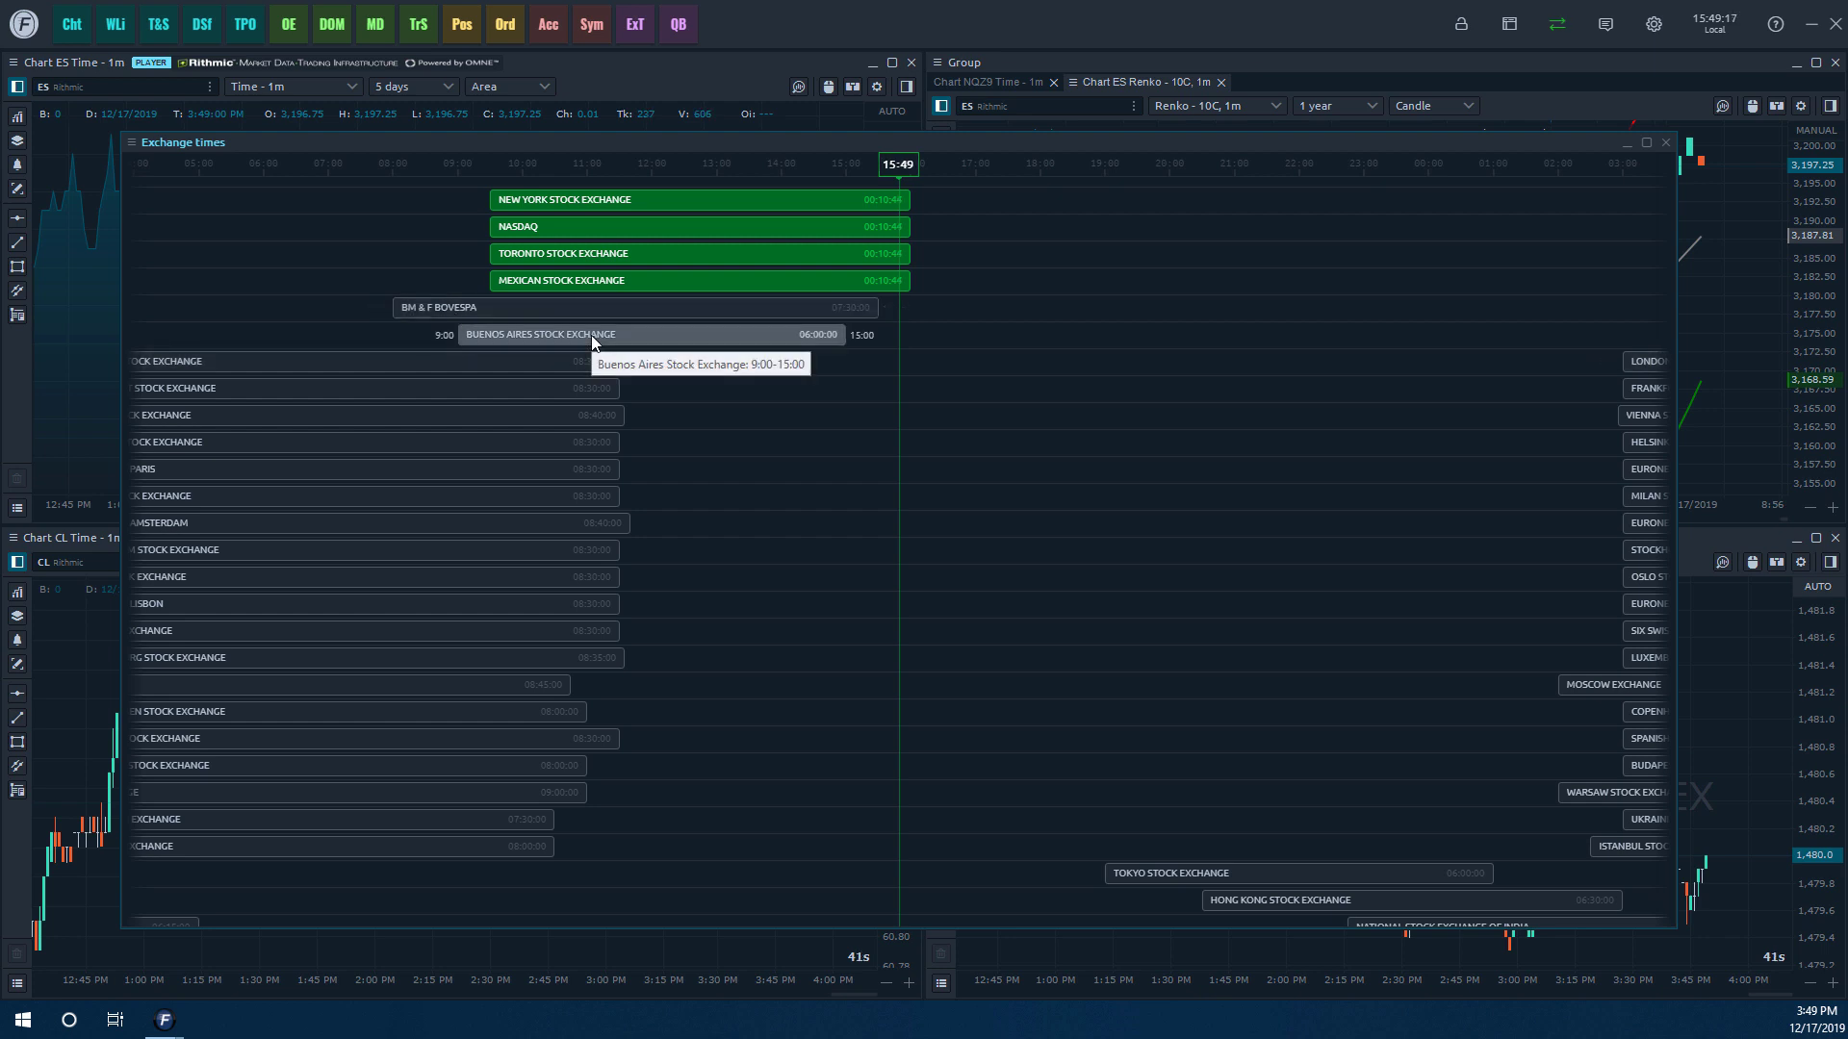
pyautogui.moveTo(745, 367)
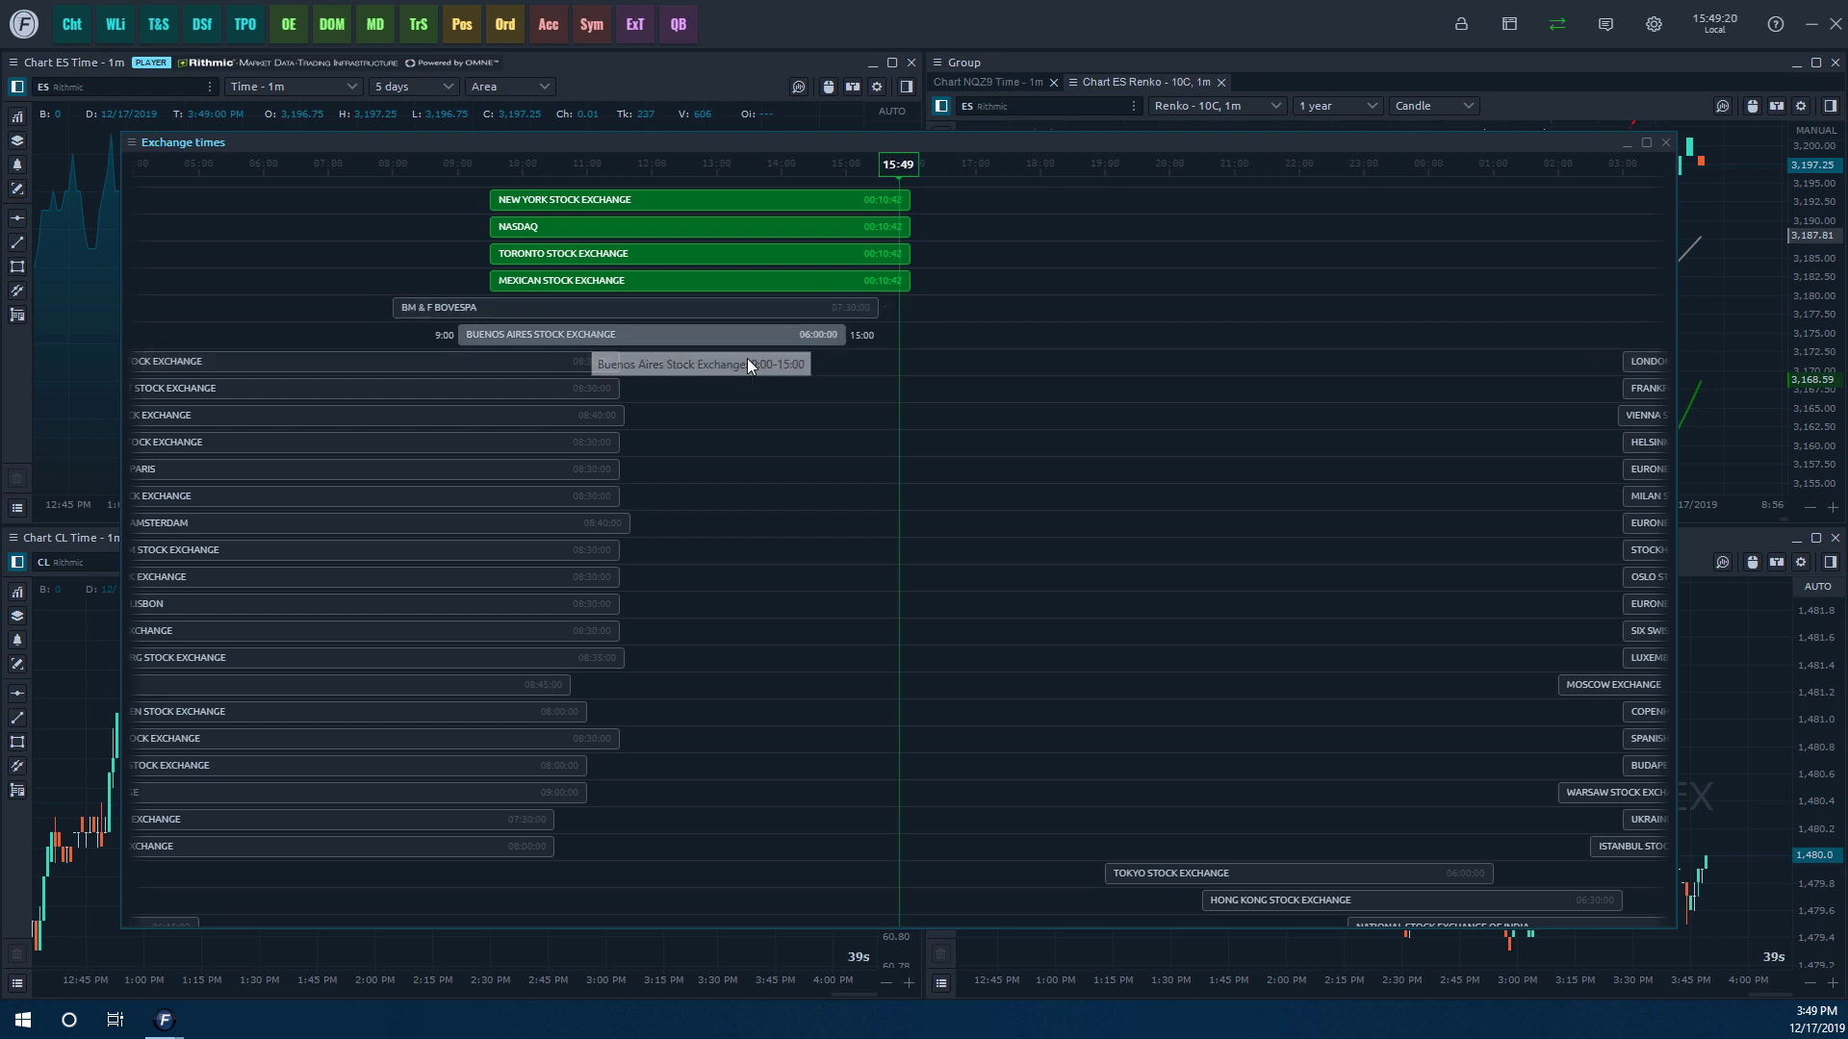
pyautogui.moveTo(801, 349)
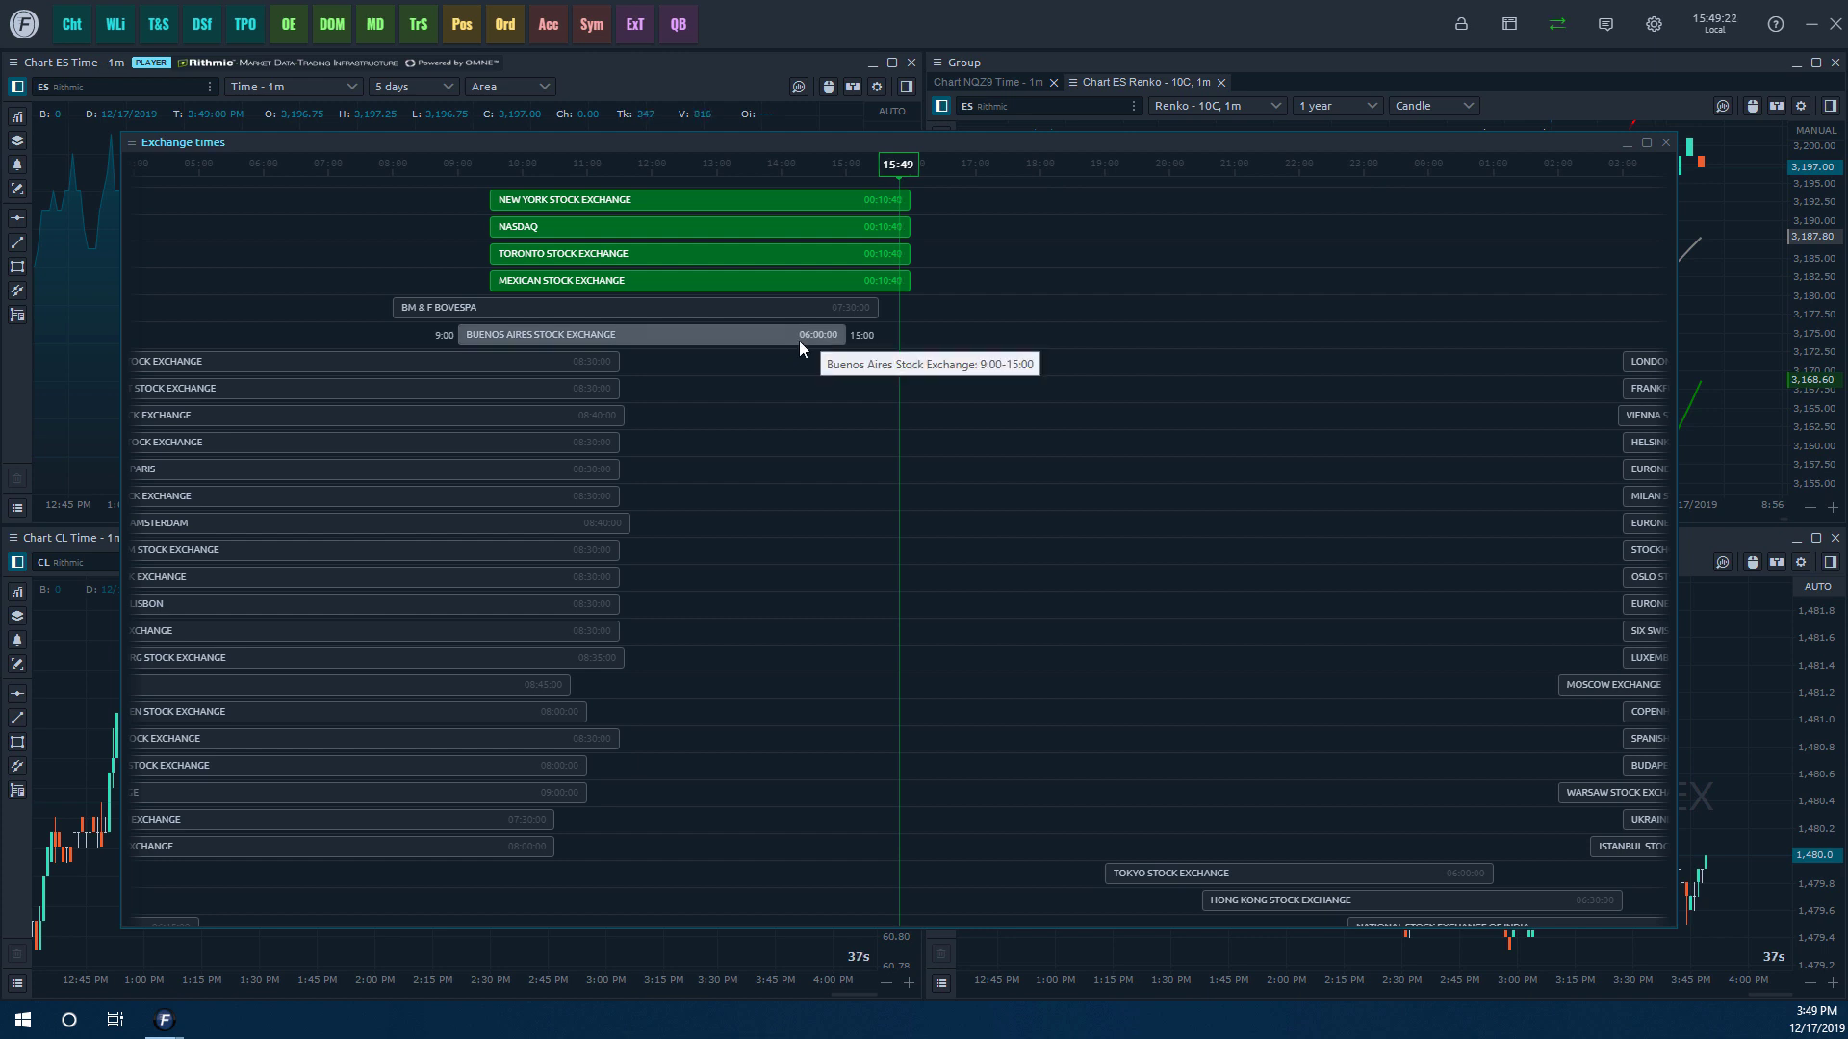
pyautogui.moveTo(494, 361)
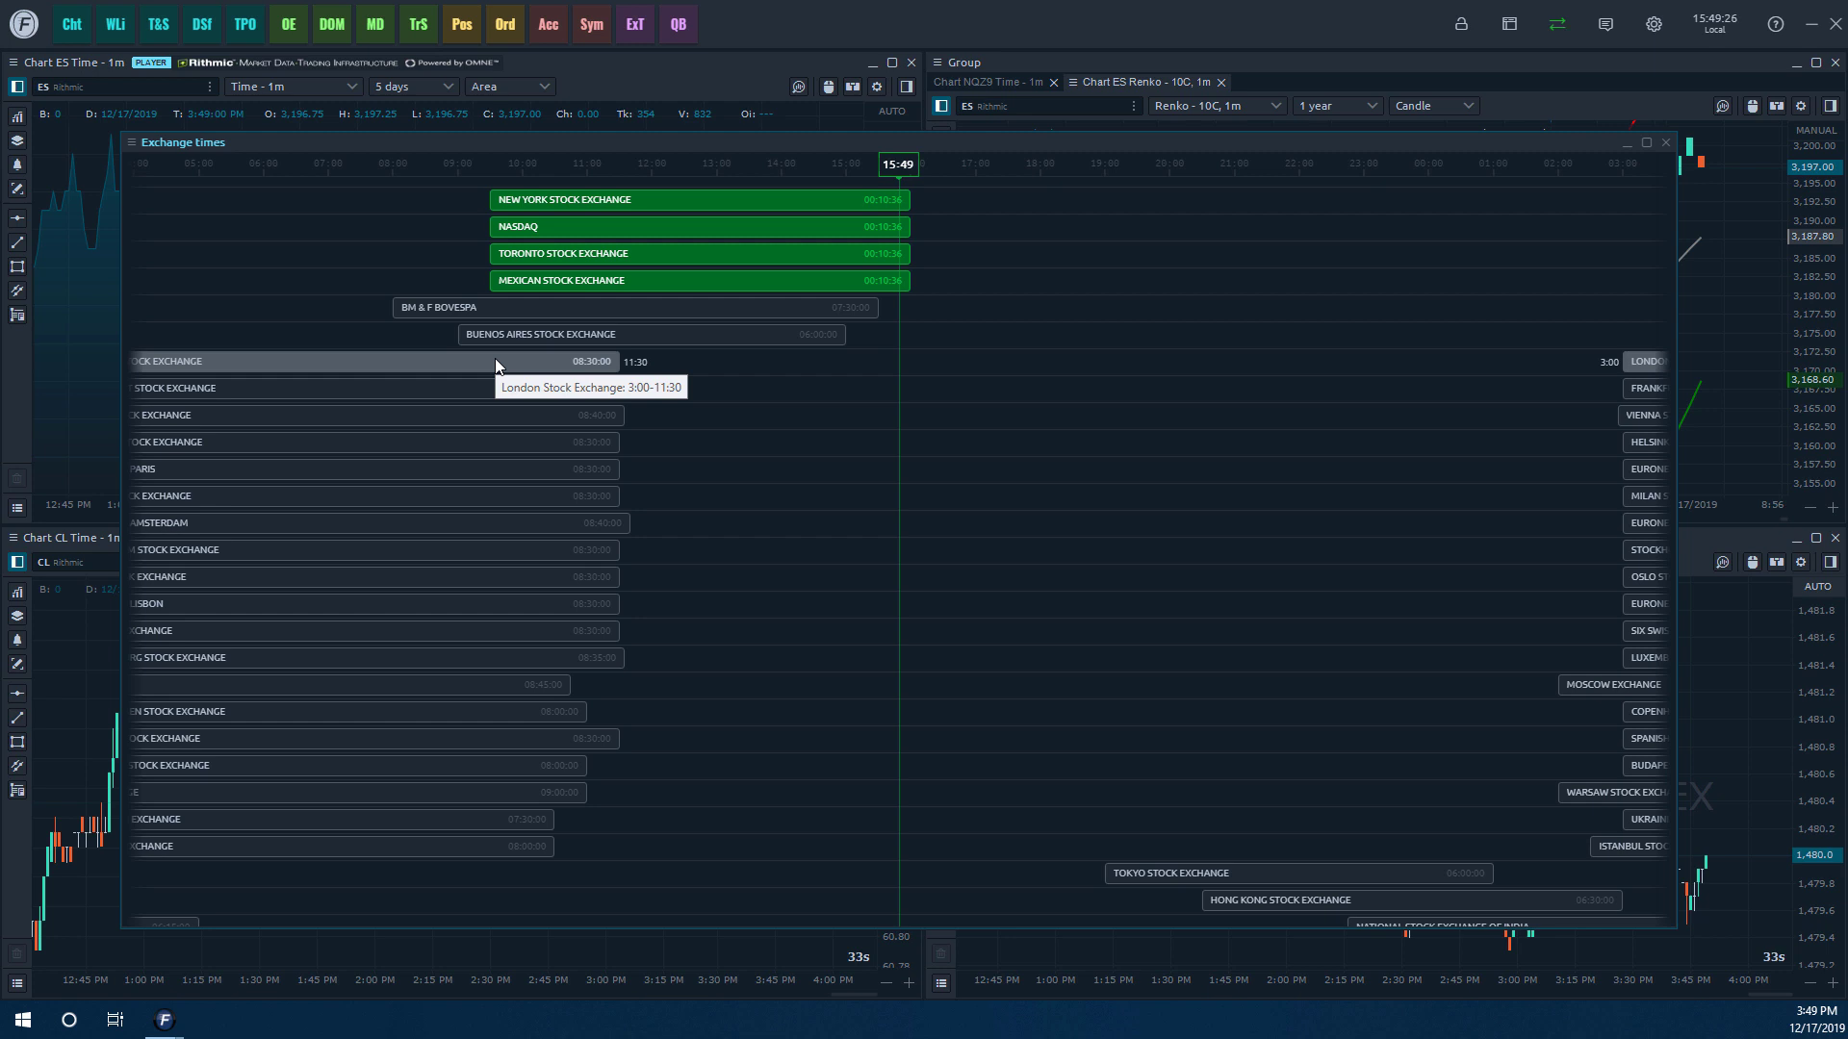
pyautogui.moveTo(972, 405)
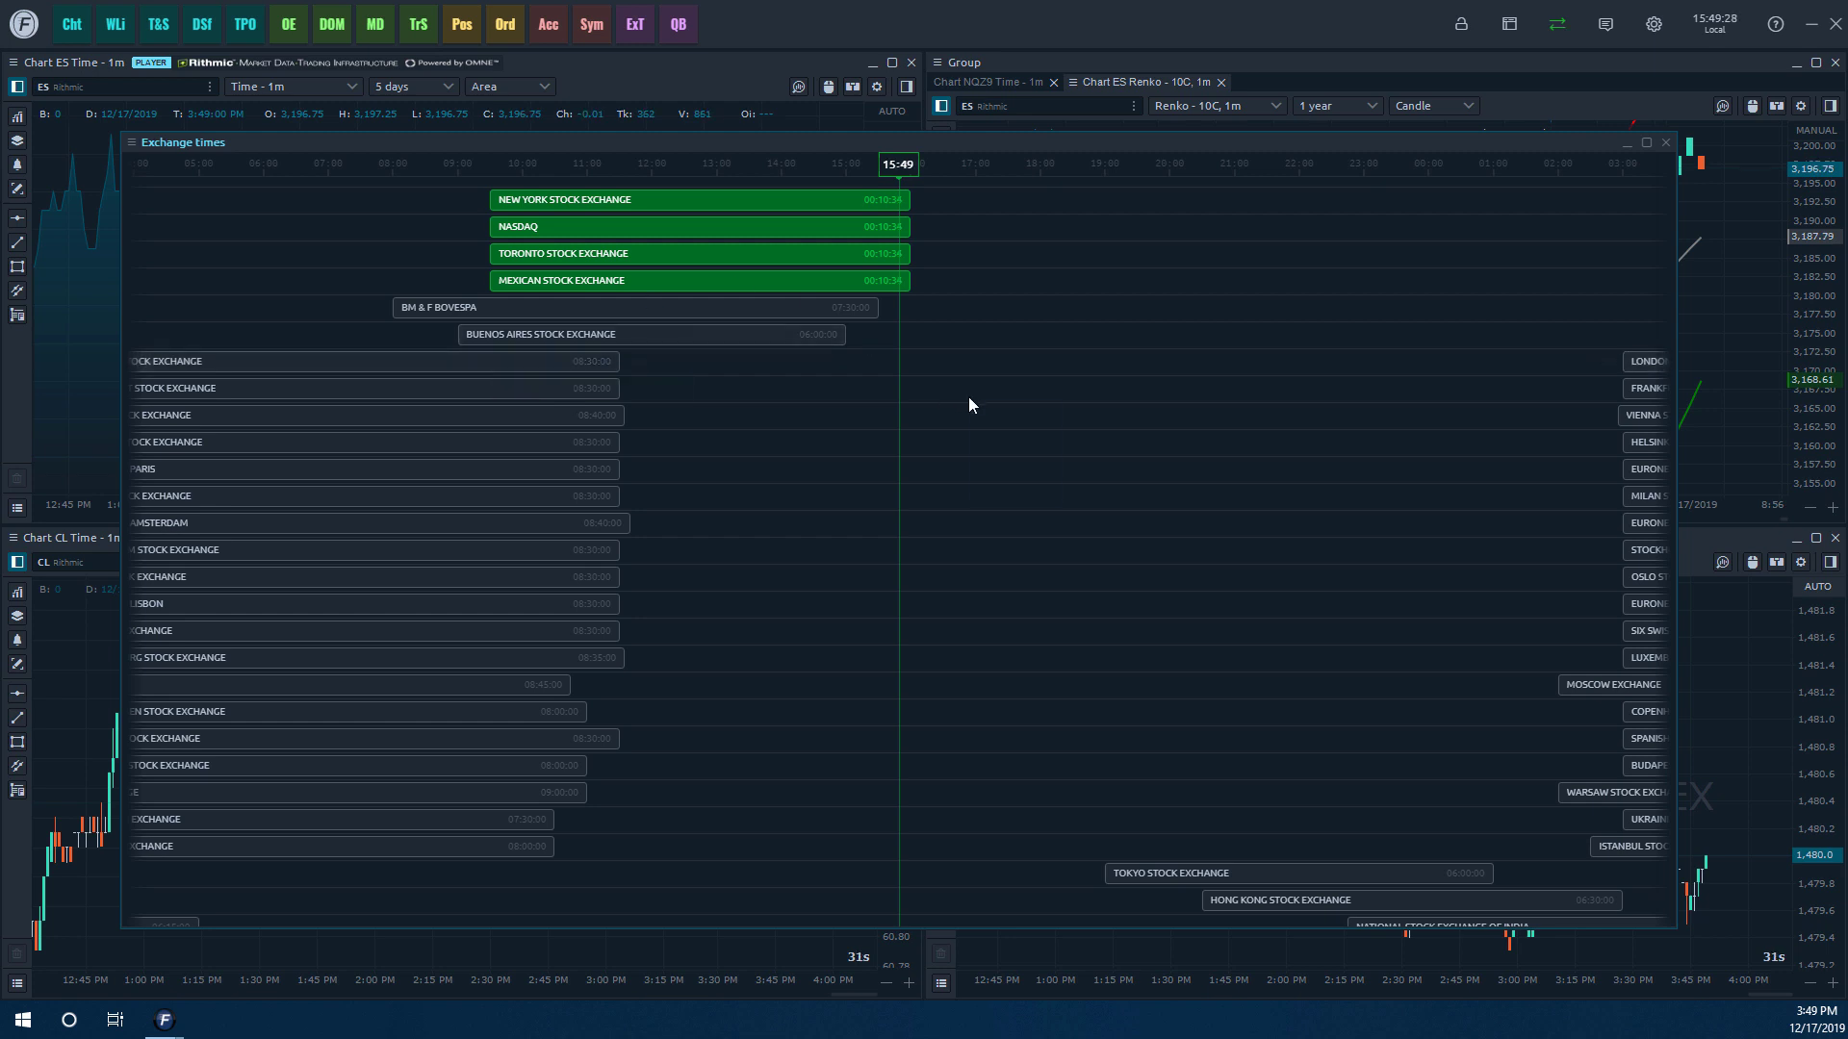
# Bring up the Exchange times region menu listing America, Europe, Asia and Oceania.
pyautogui.rightClick(971, 407)
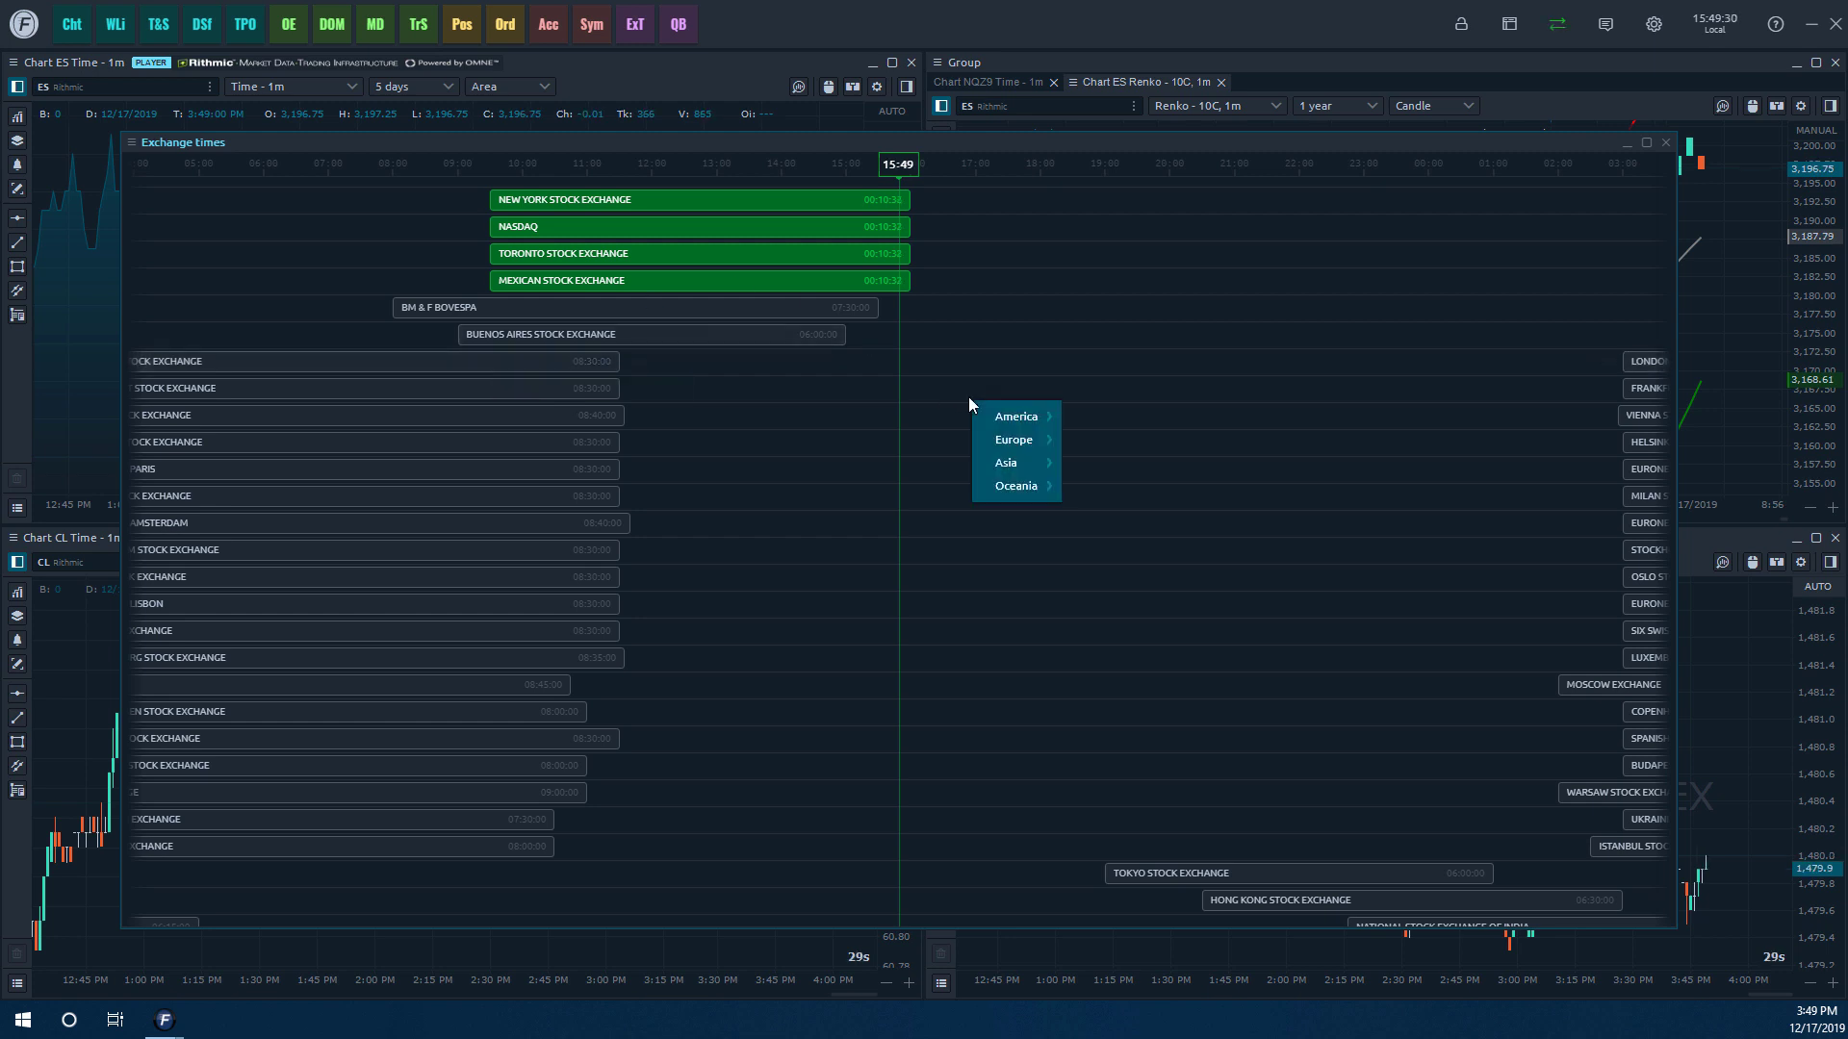
pyautogui.moveTo(1016, 417)
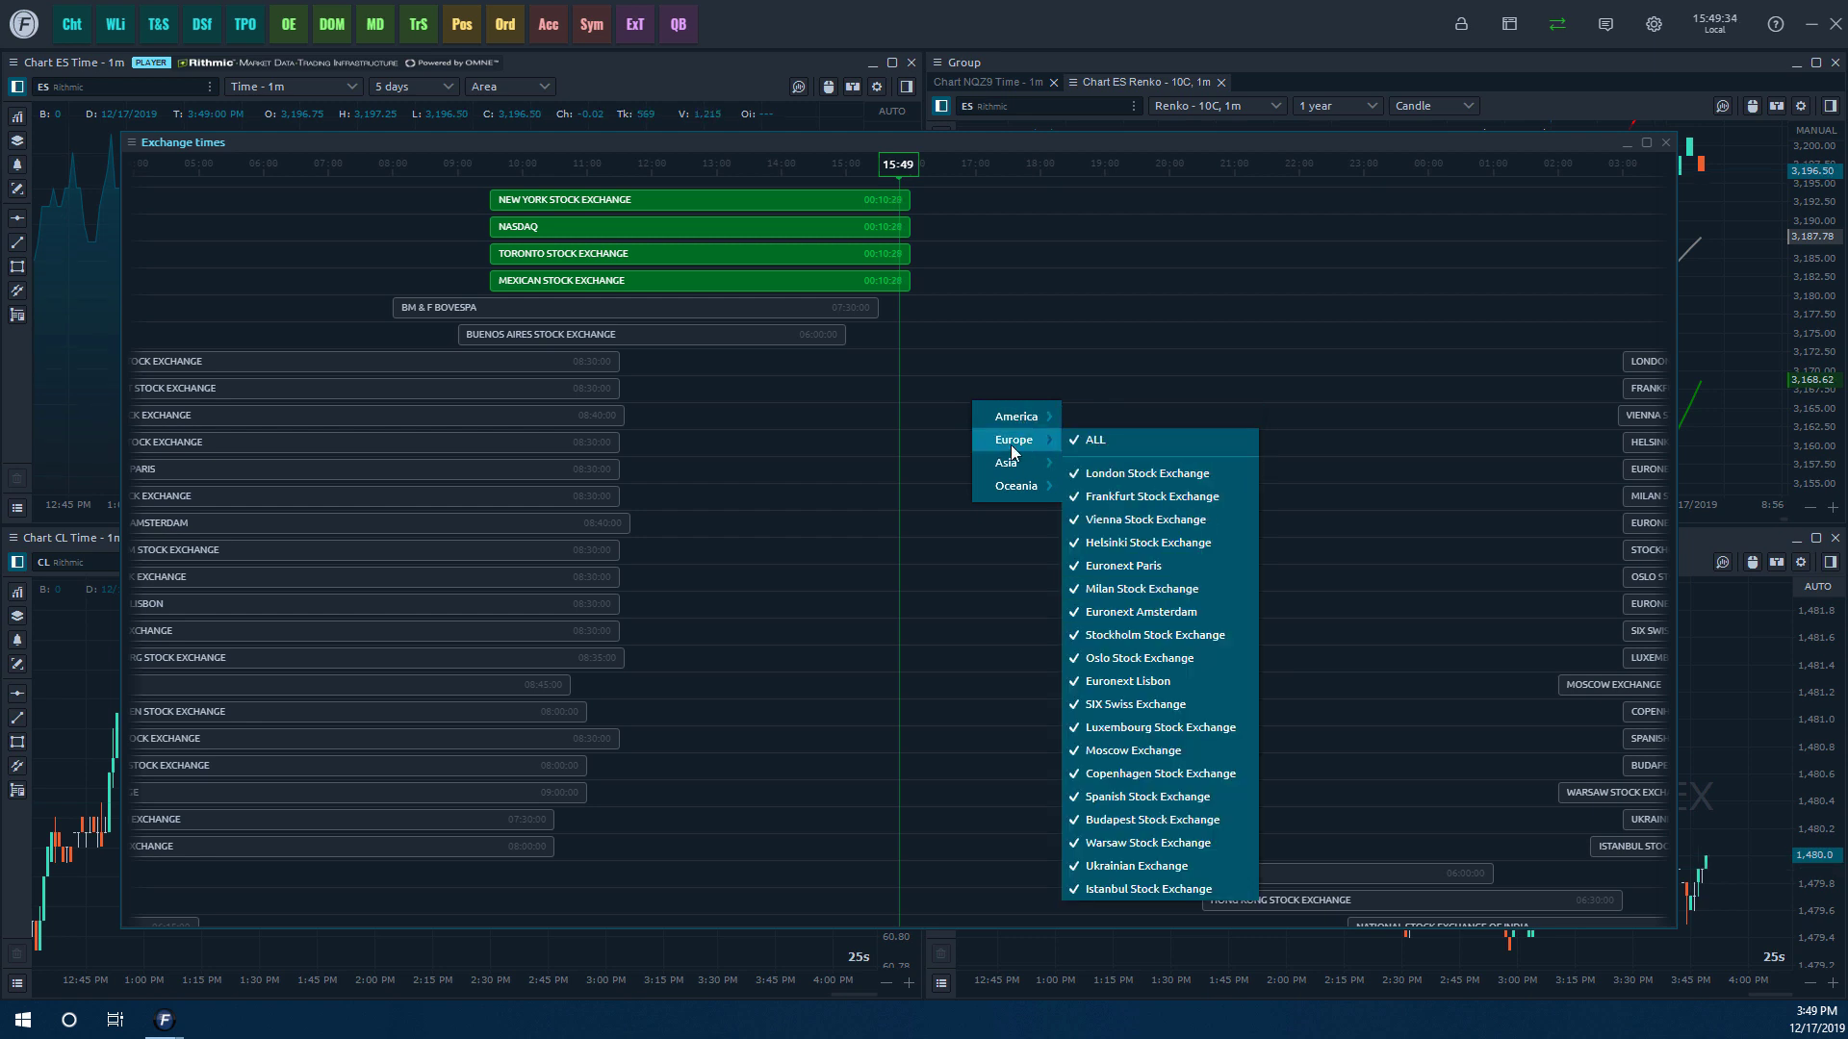
pyautogui.moveTo(1103, 441)
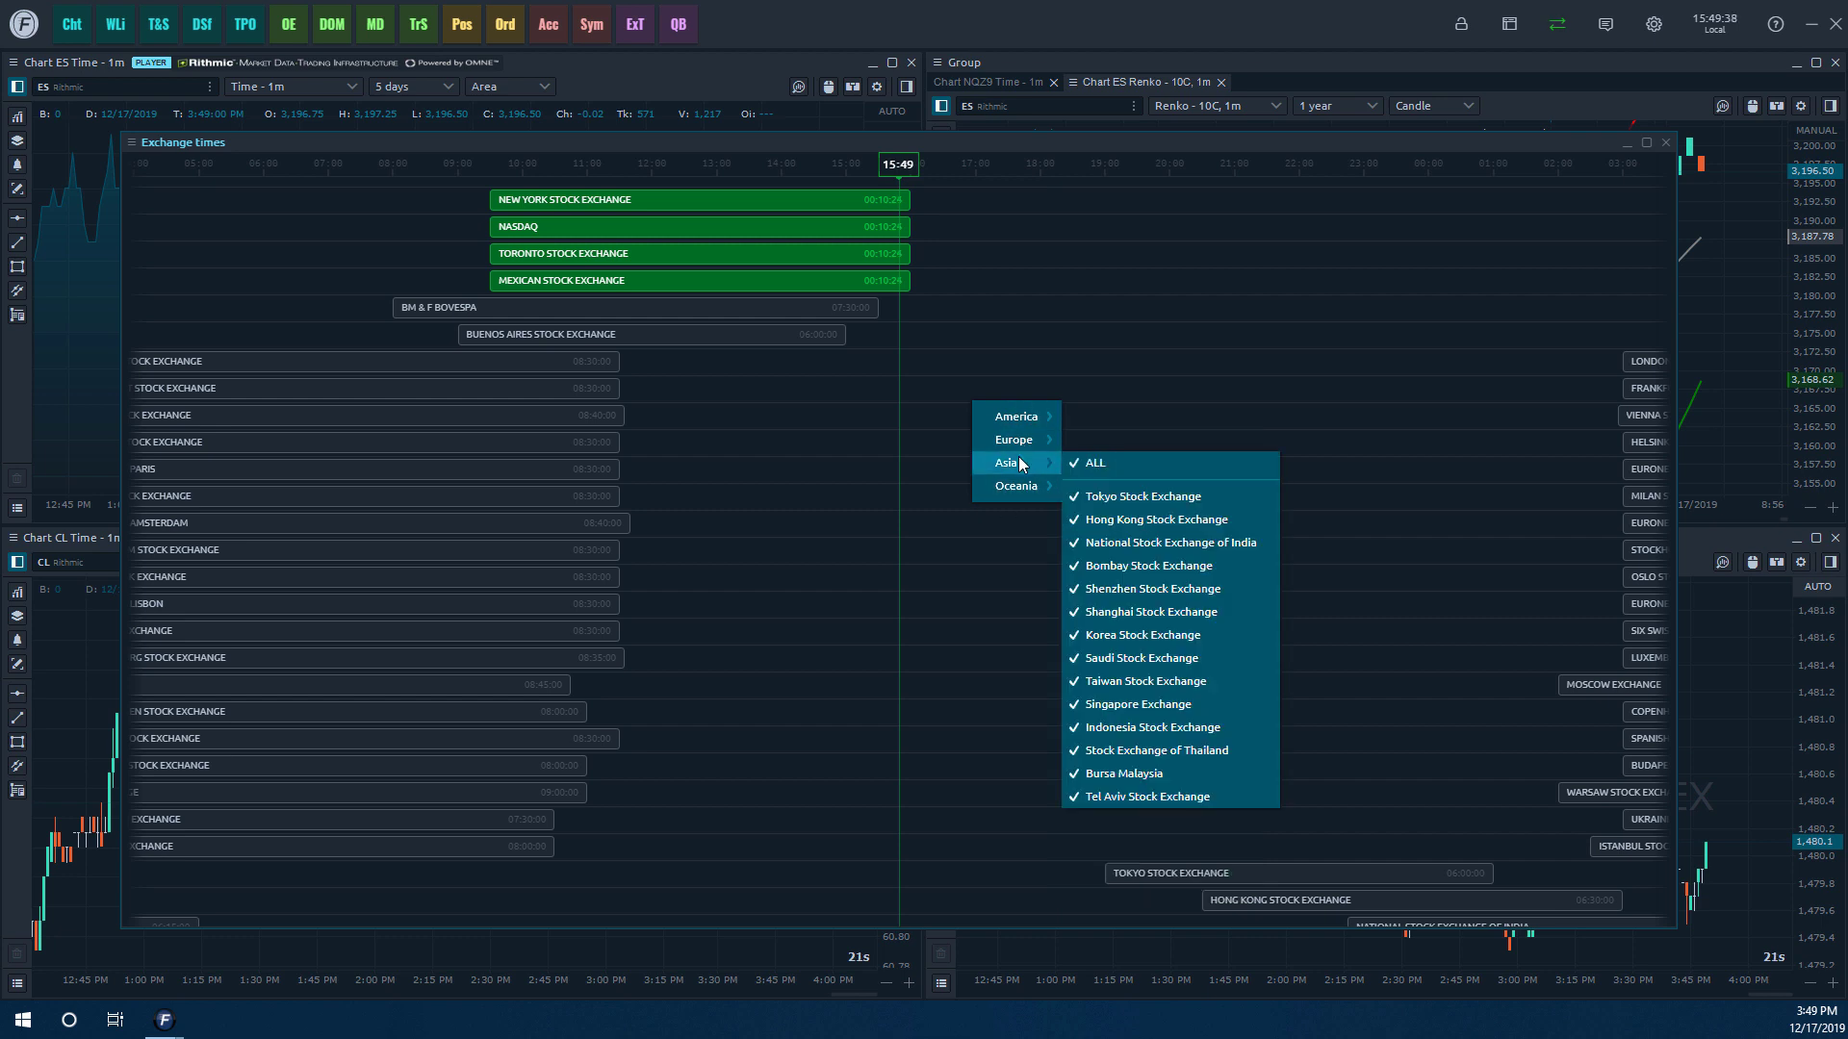
pyautogui.moveTo(1017, 416)
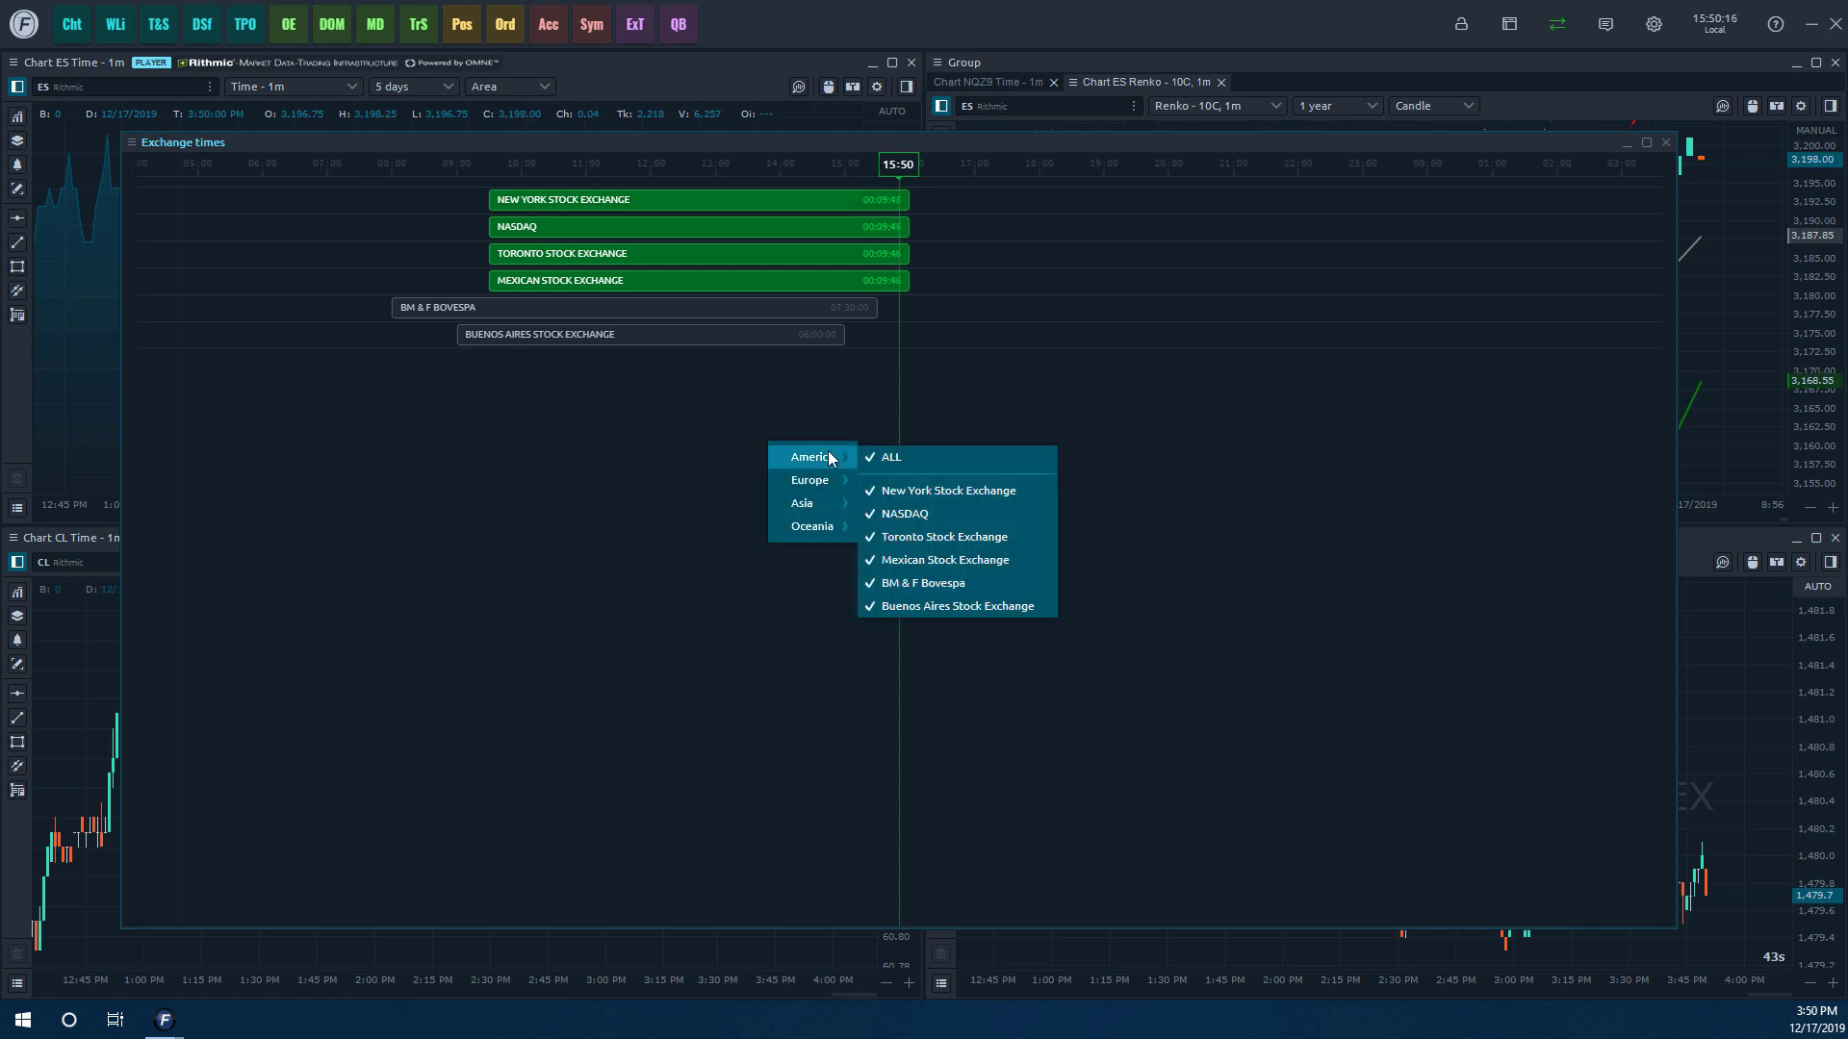
pyautogui.moveTo(888, 582)
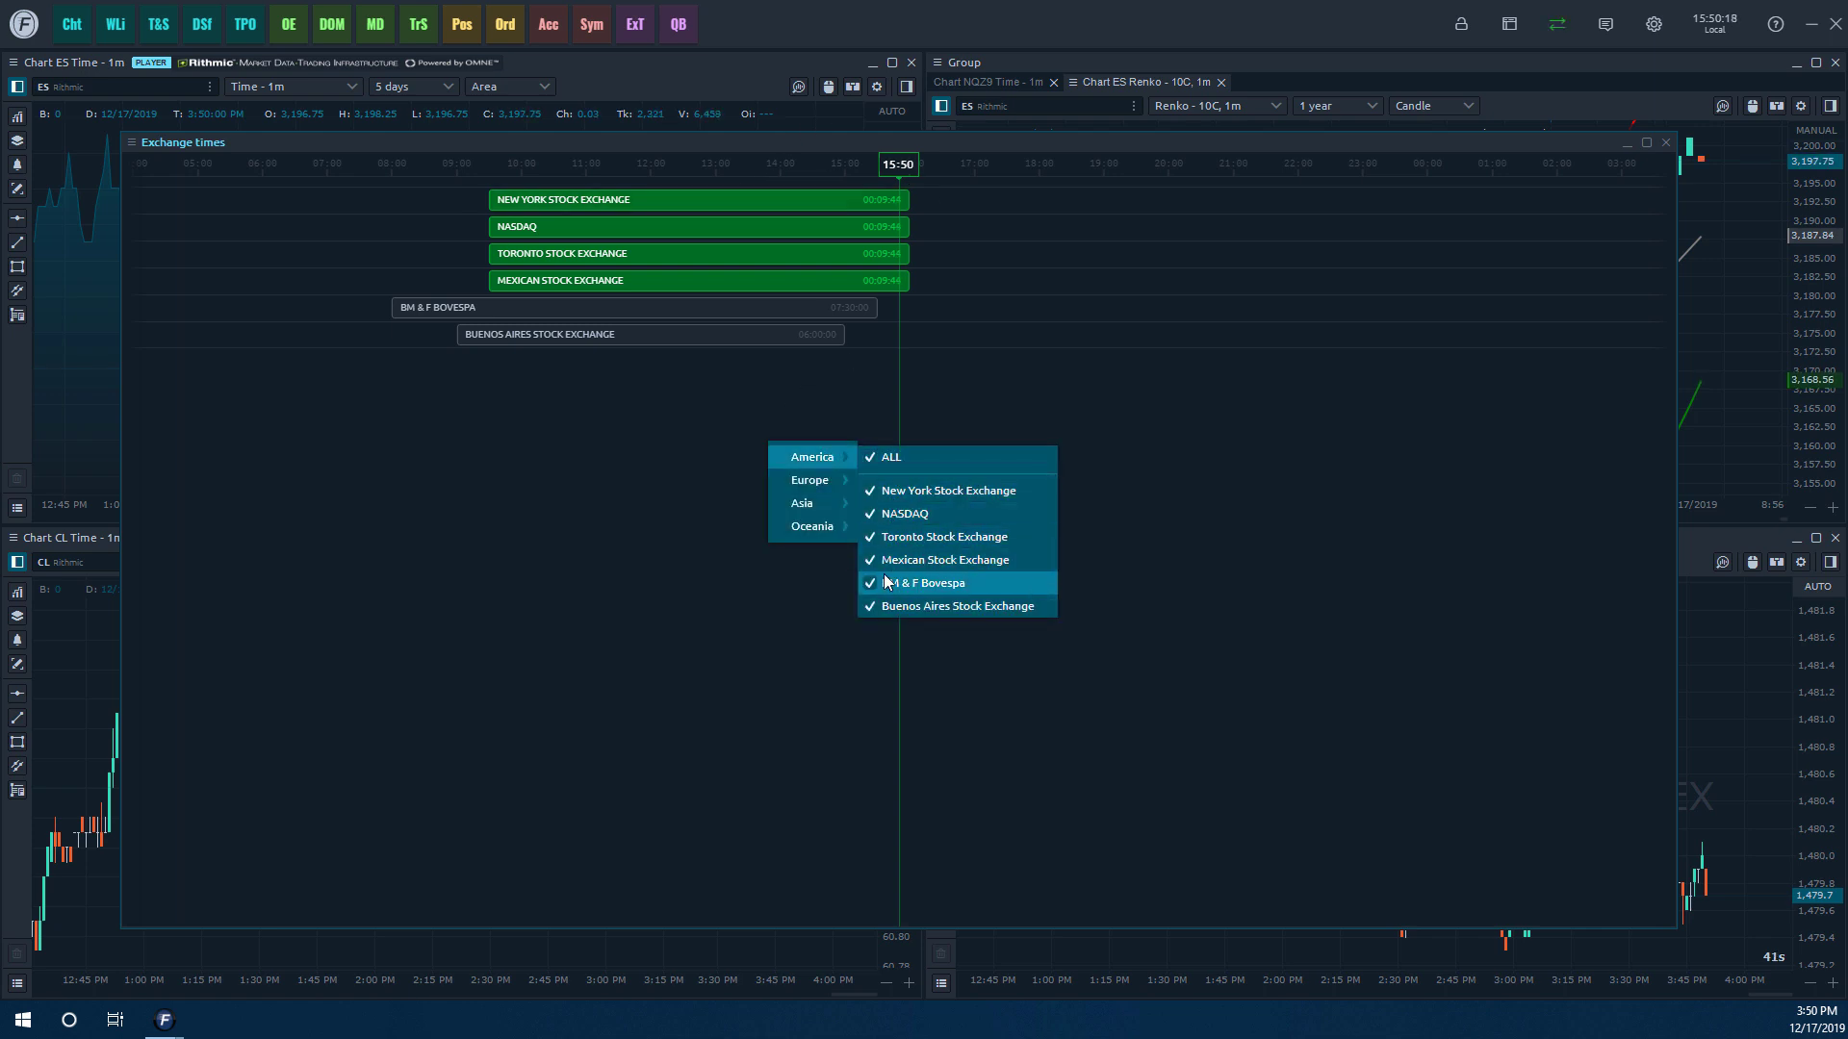
# Hide BM & F Bovespa and show all Asian exchanges again.
pyautogui.click(924, 582)
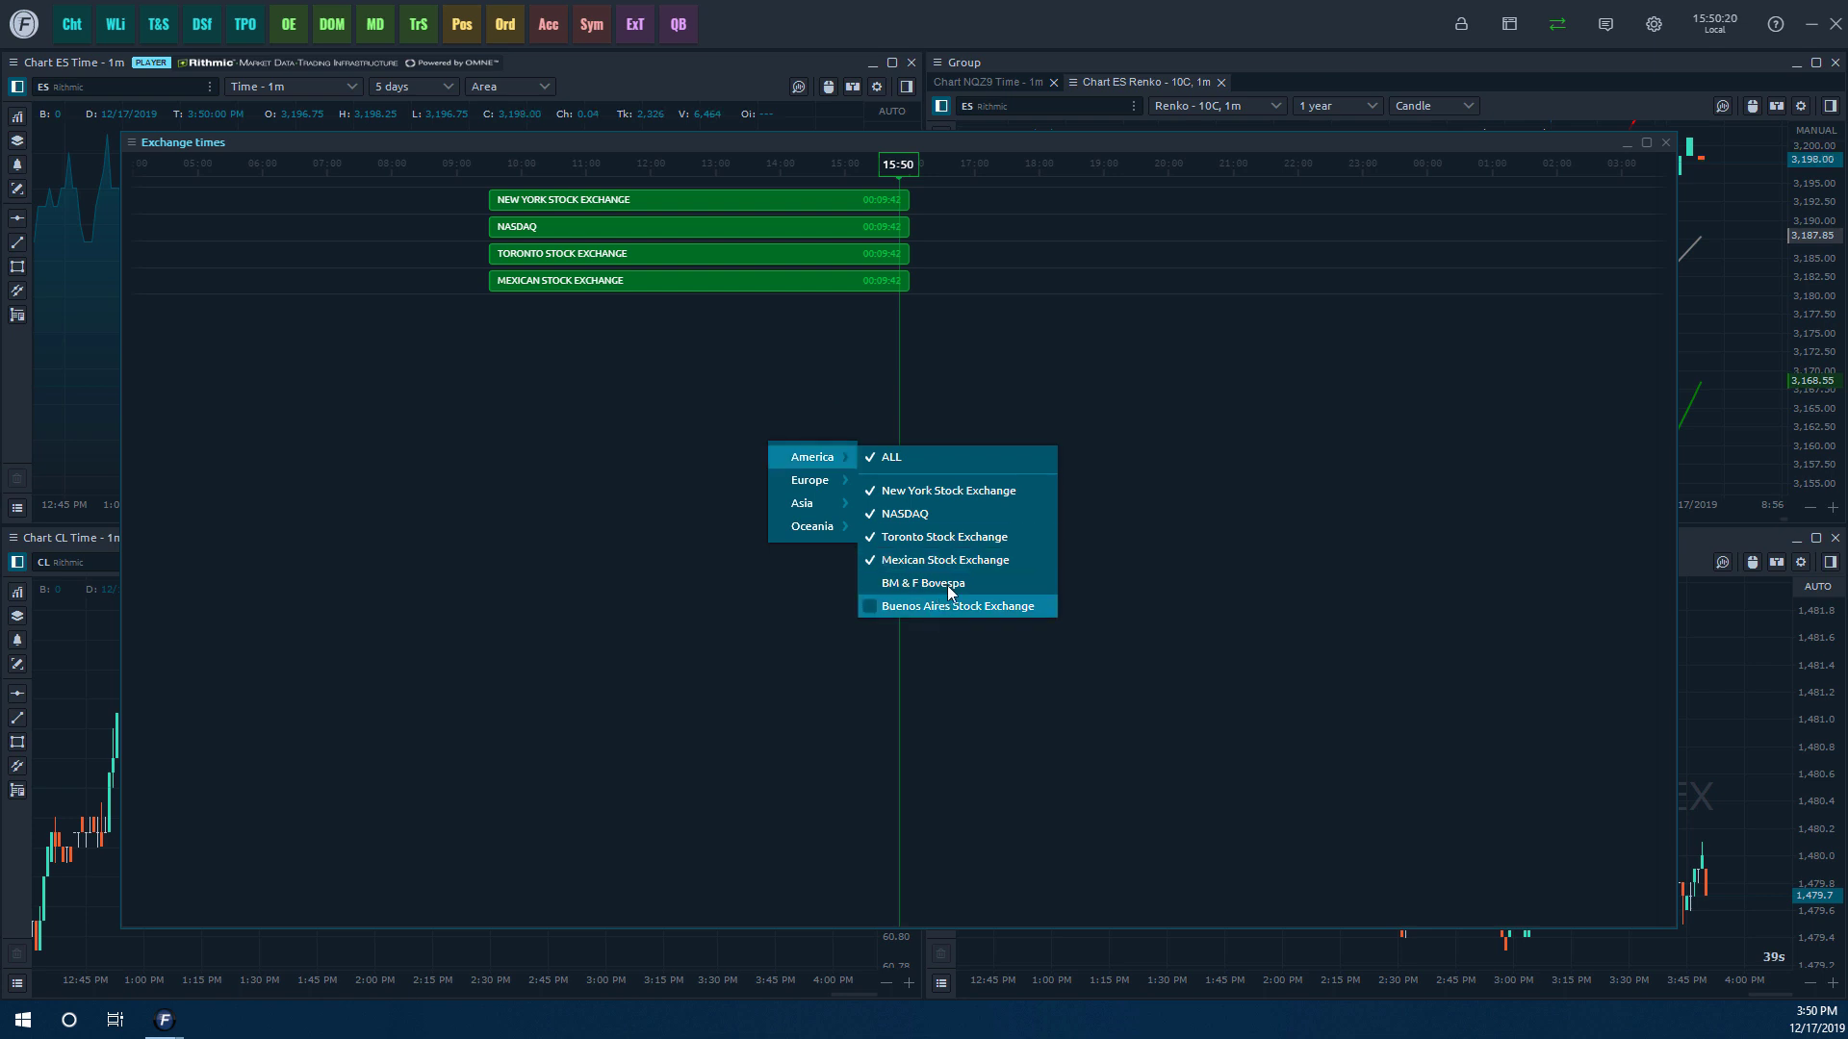
pyautogui.moveTo(802, 503)
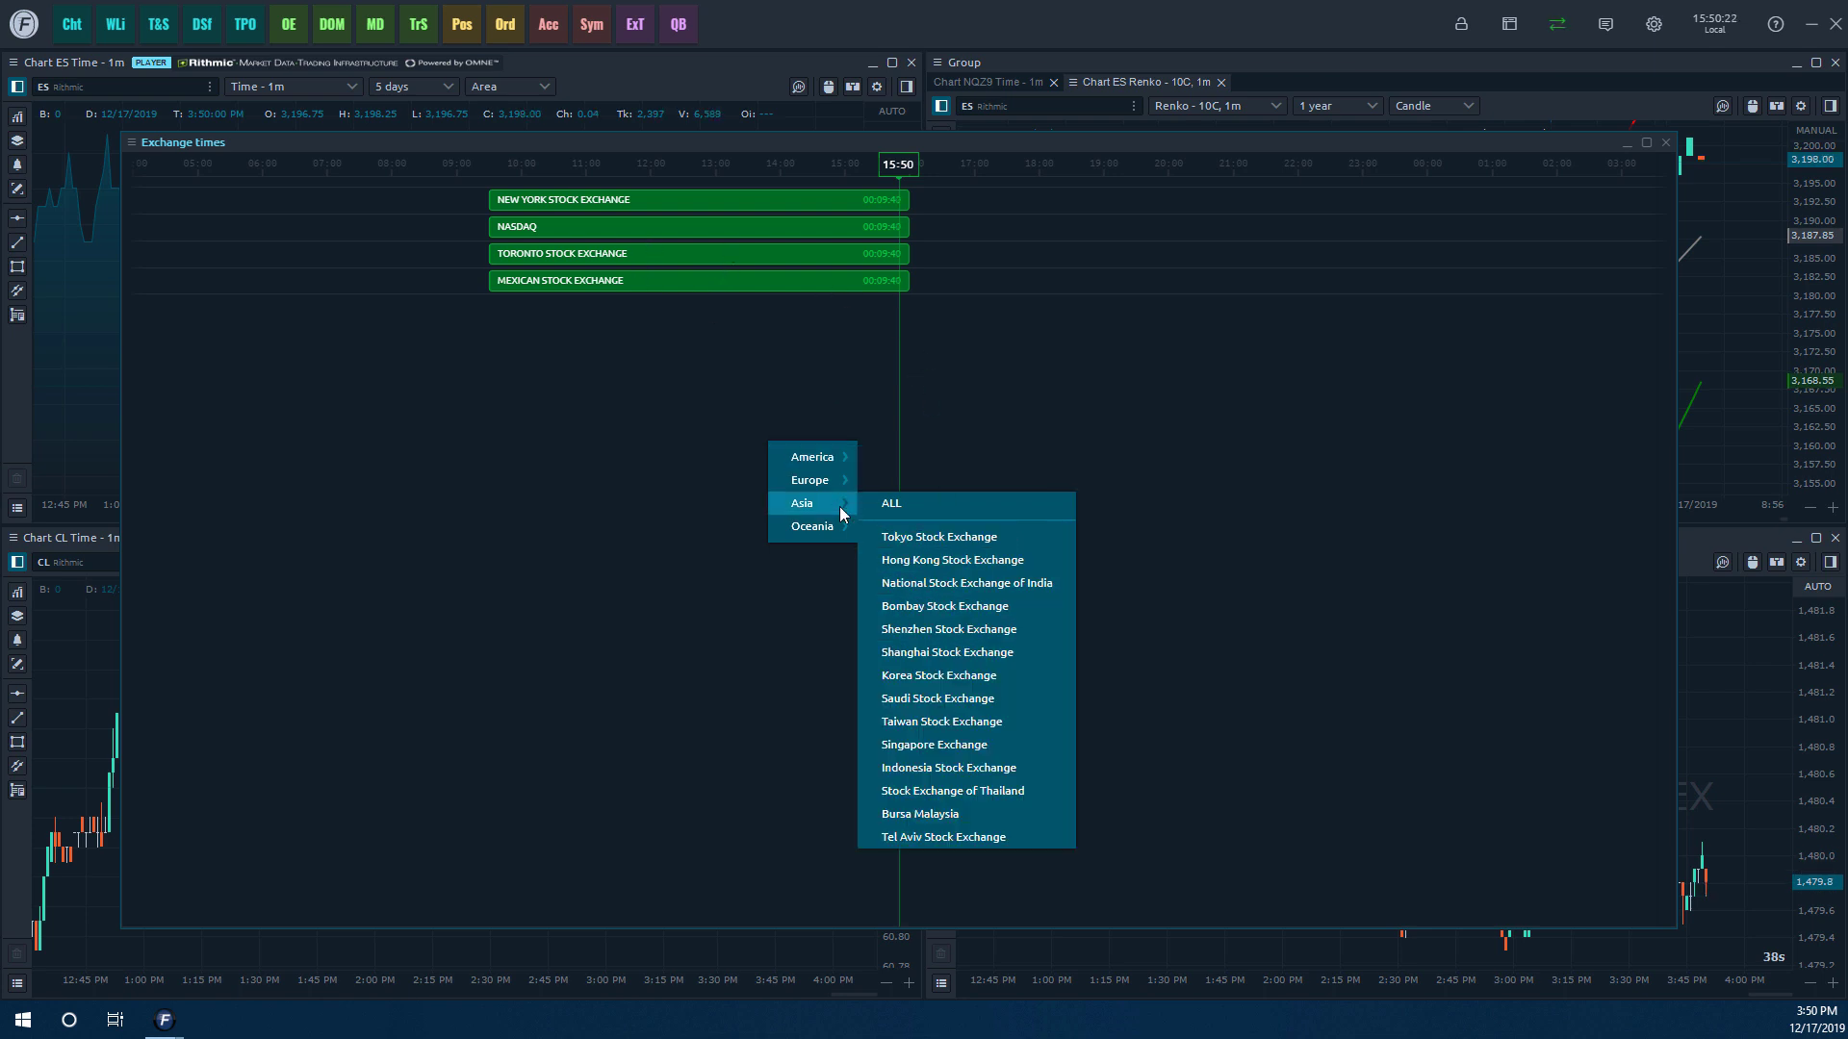
pyautogui.click(890, 503)
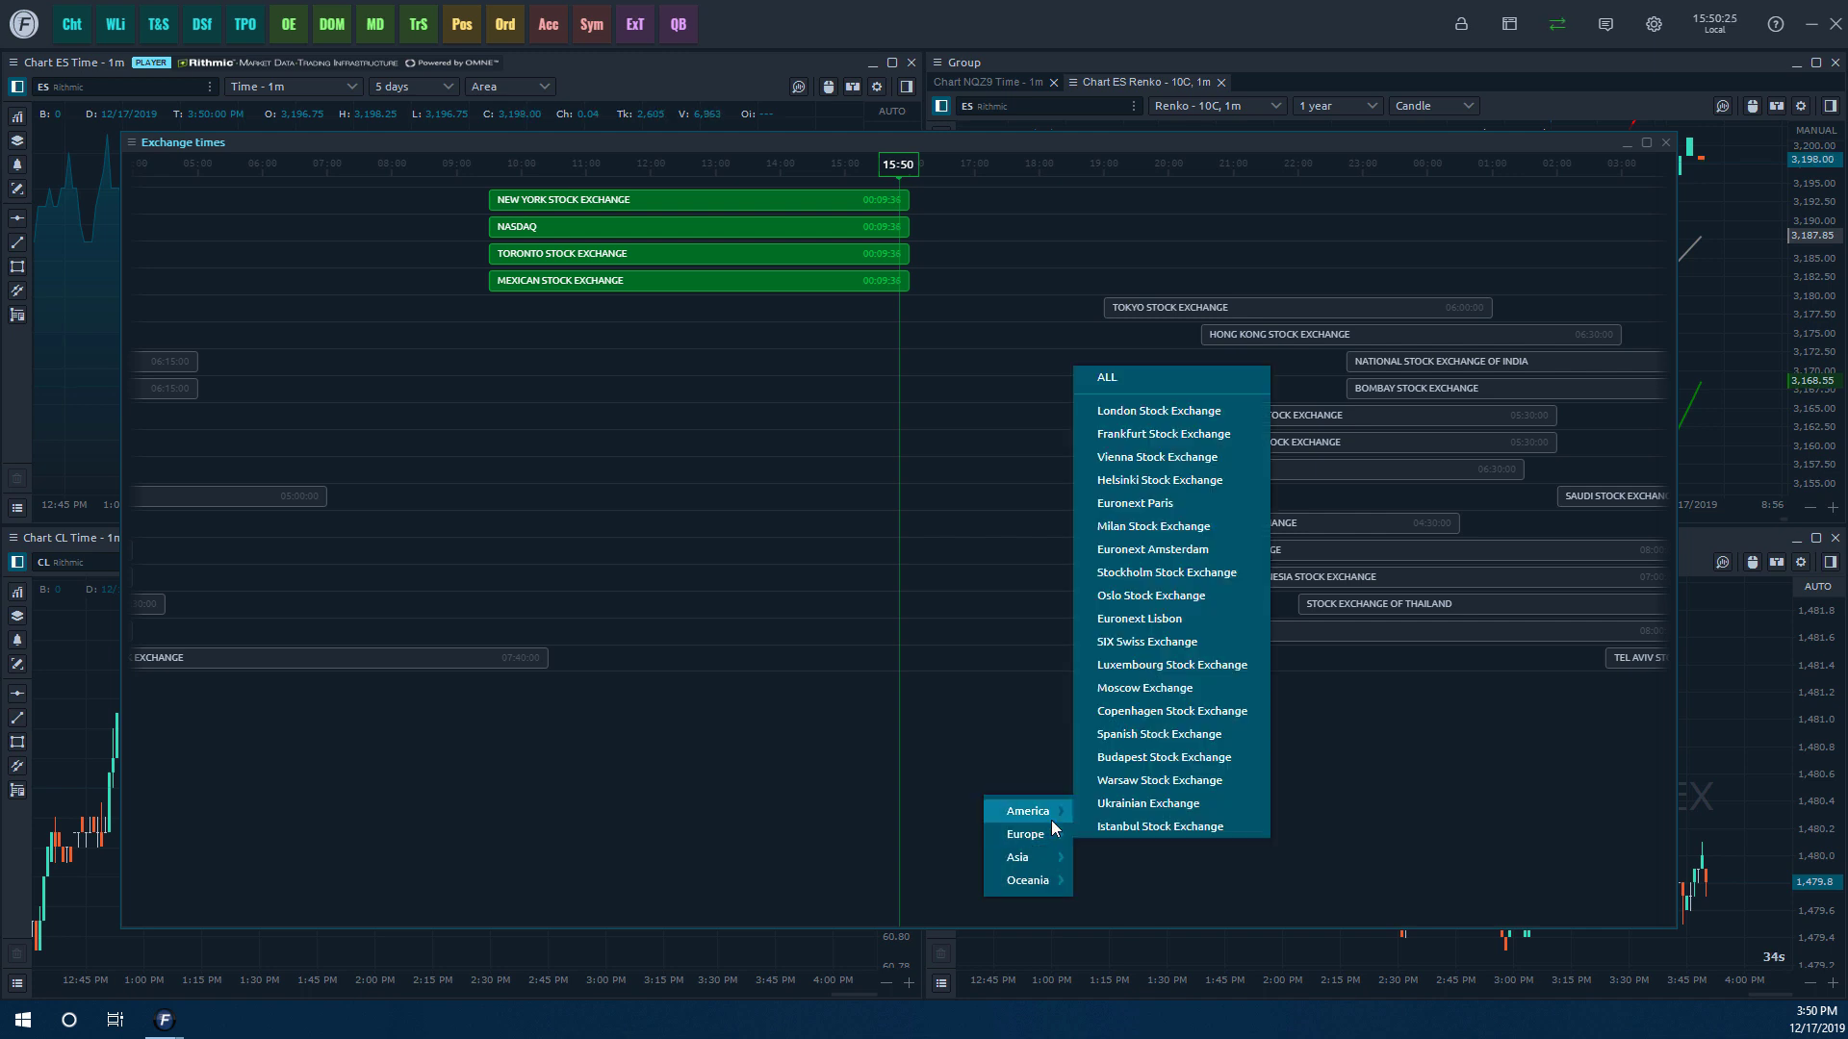
pyautogui.moveTo(1143, 370)
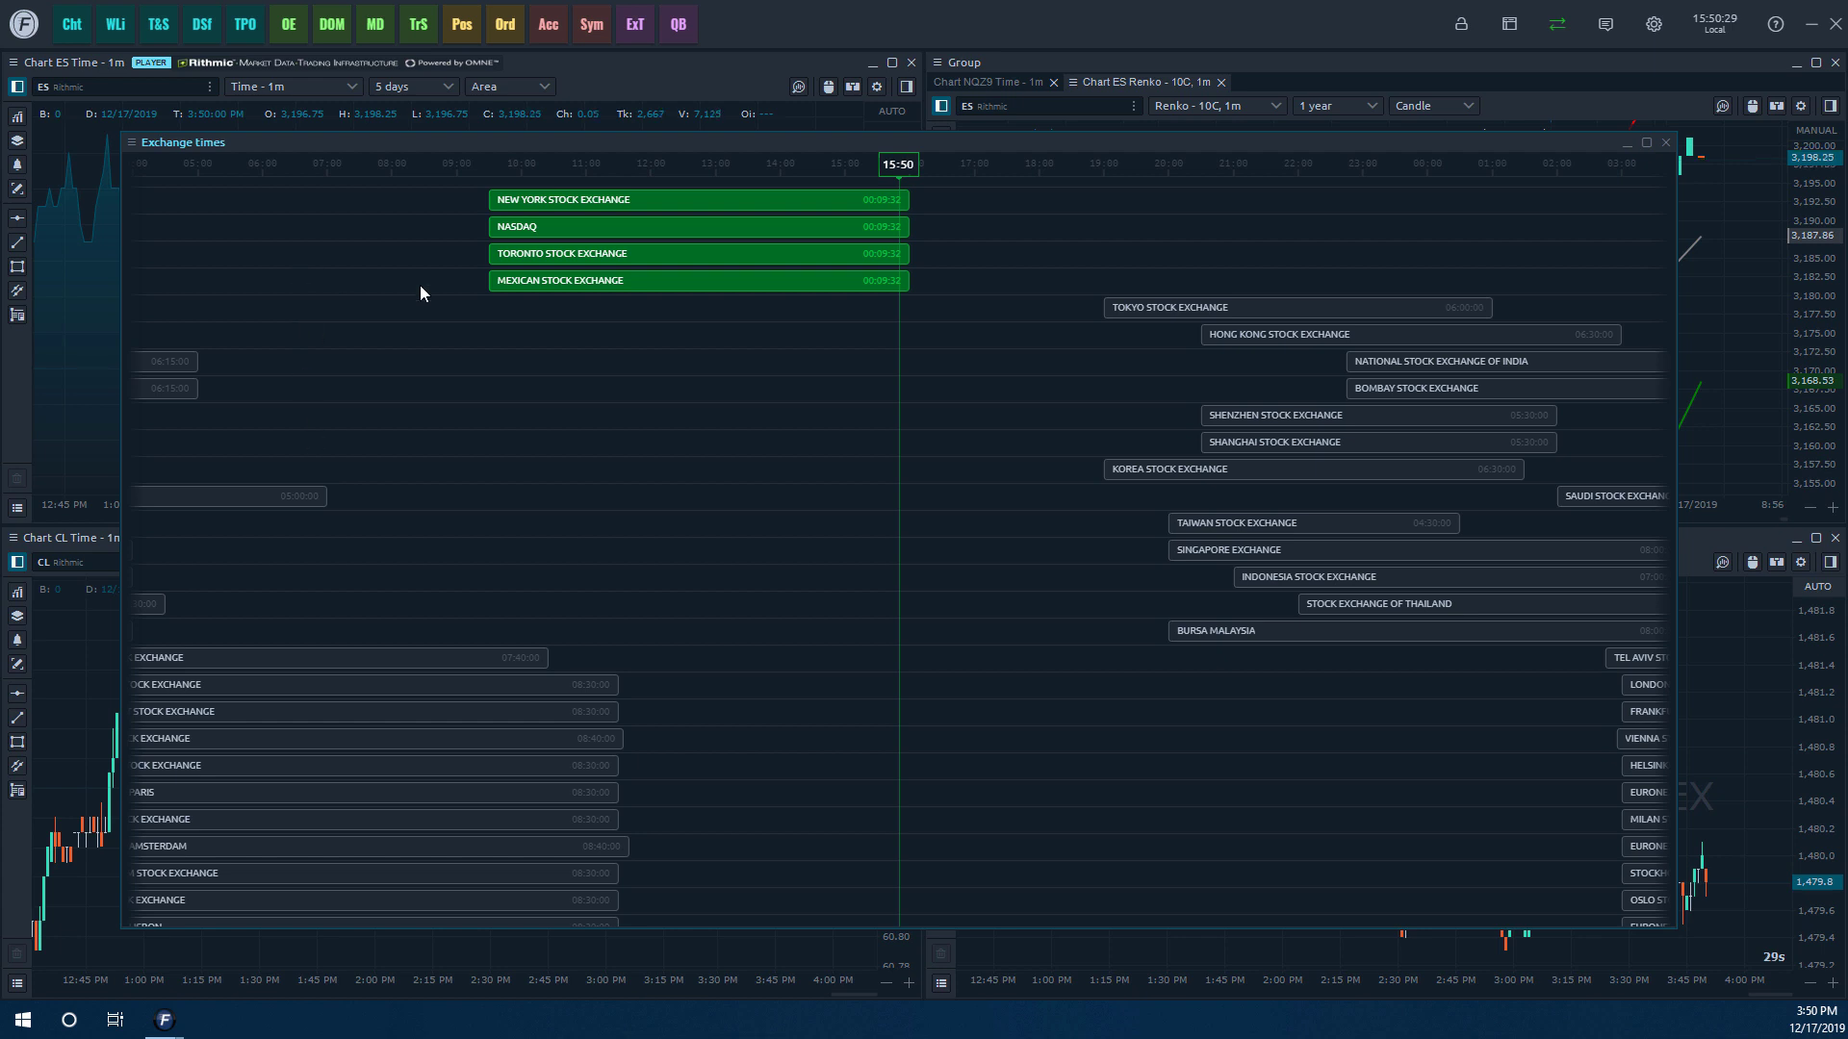
pyautogui.moveTo(450, 726)
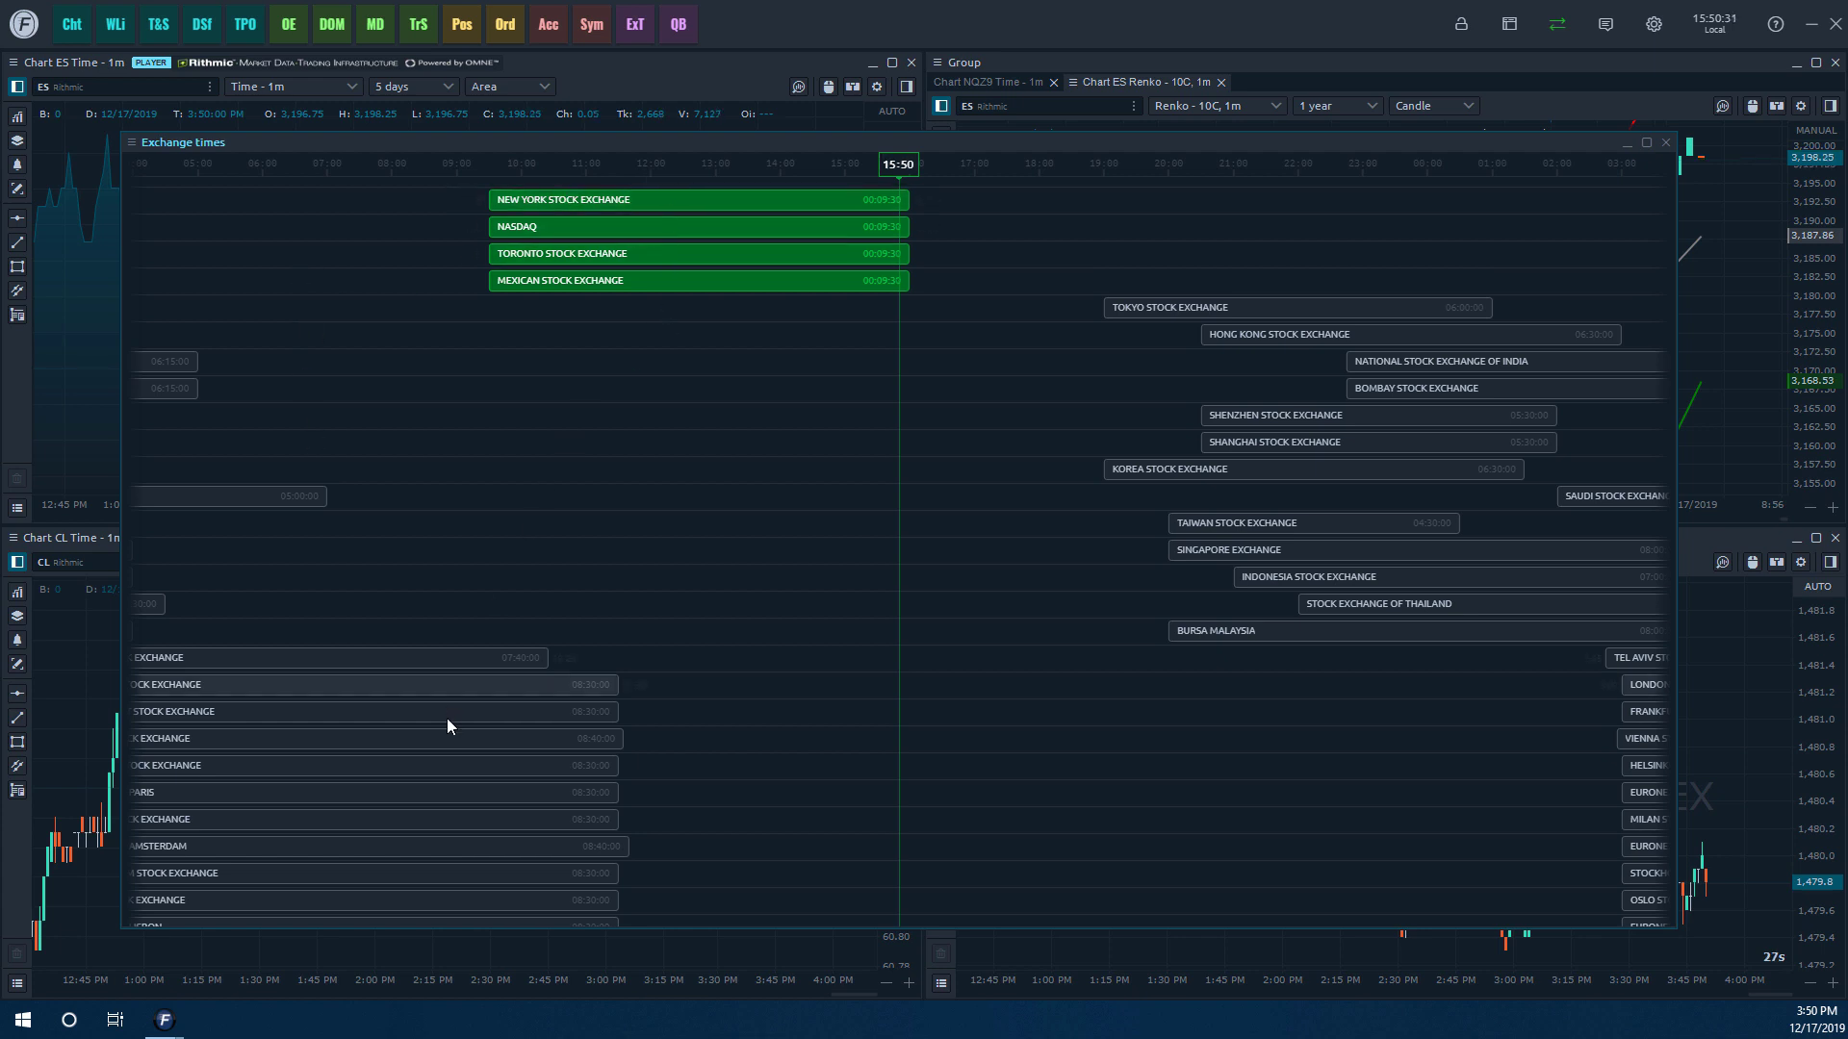